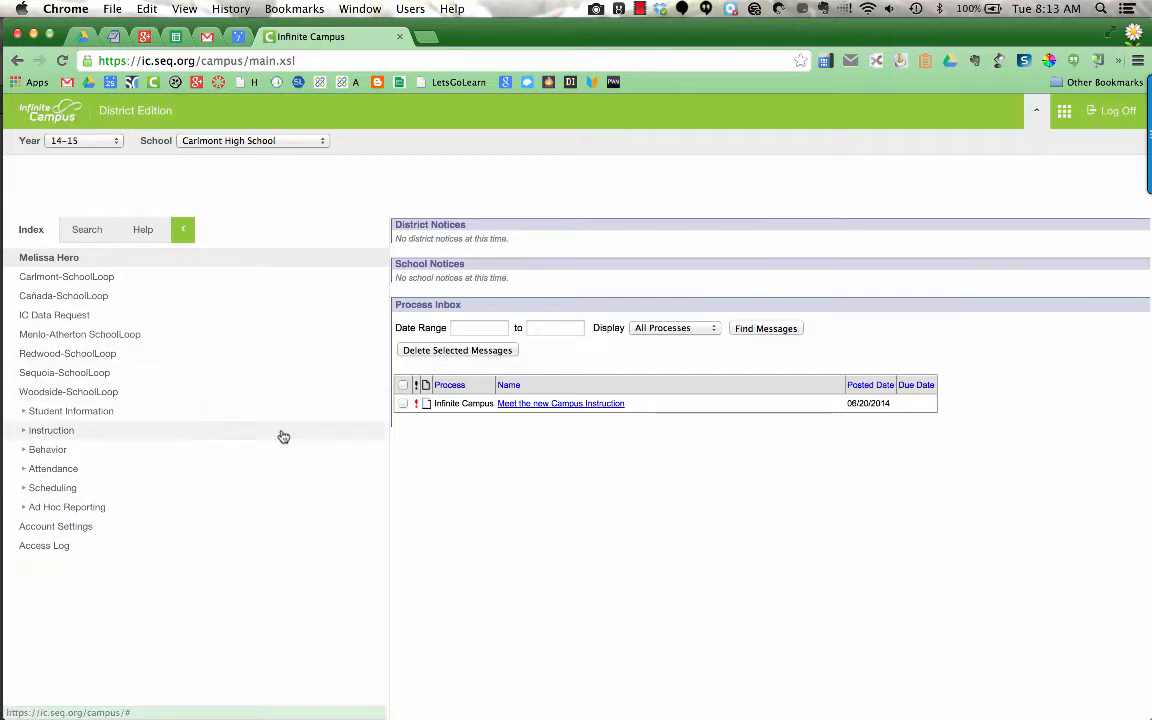
{"action": "mouse_move", "coordinate": [109, 517]}
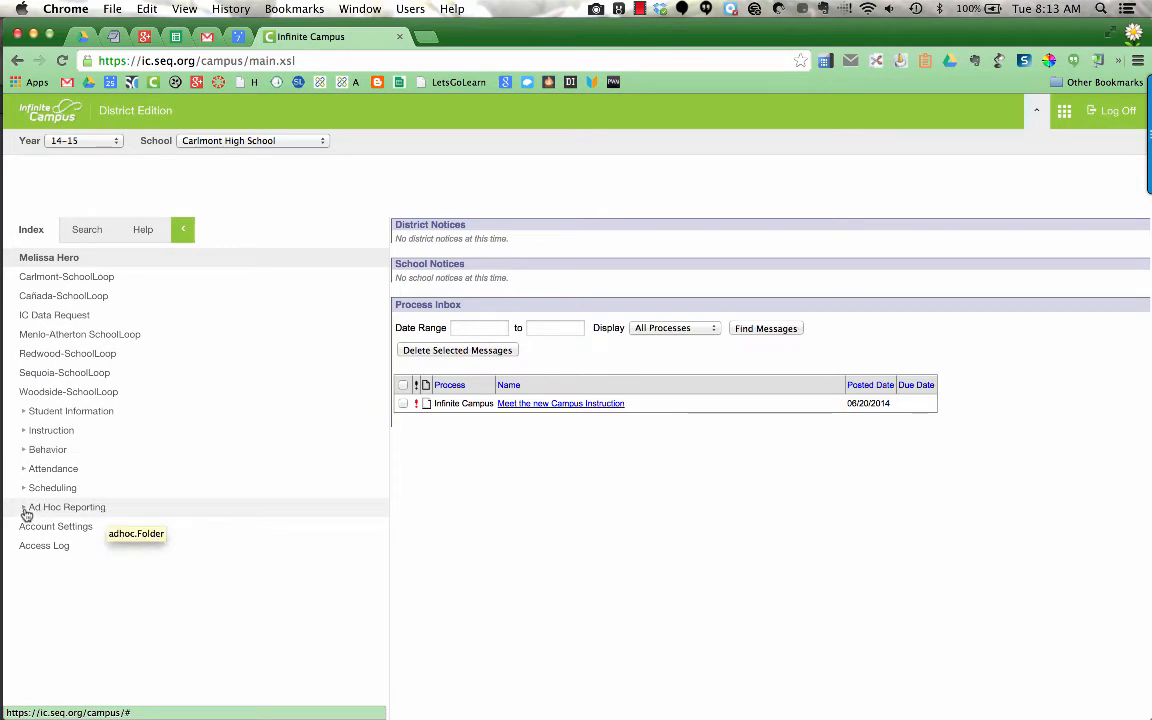
Expand Ad Hoc Reporting in the Index panel to show Filter Designer, Data Viewer, Data Export and Data Analysis
{"action": "left_click", "coordinate": [66, 507]}
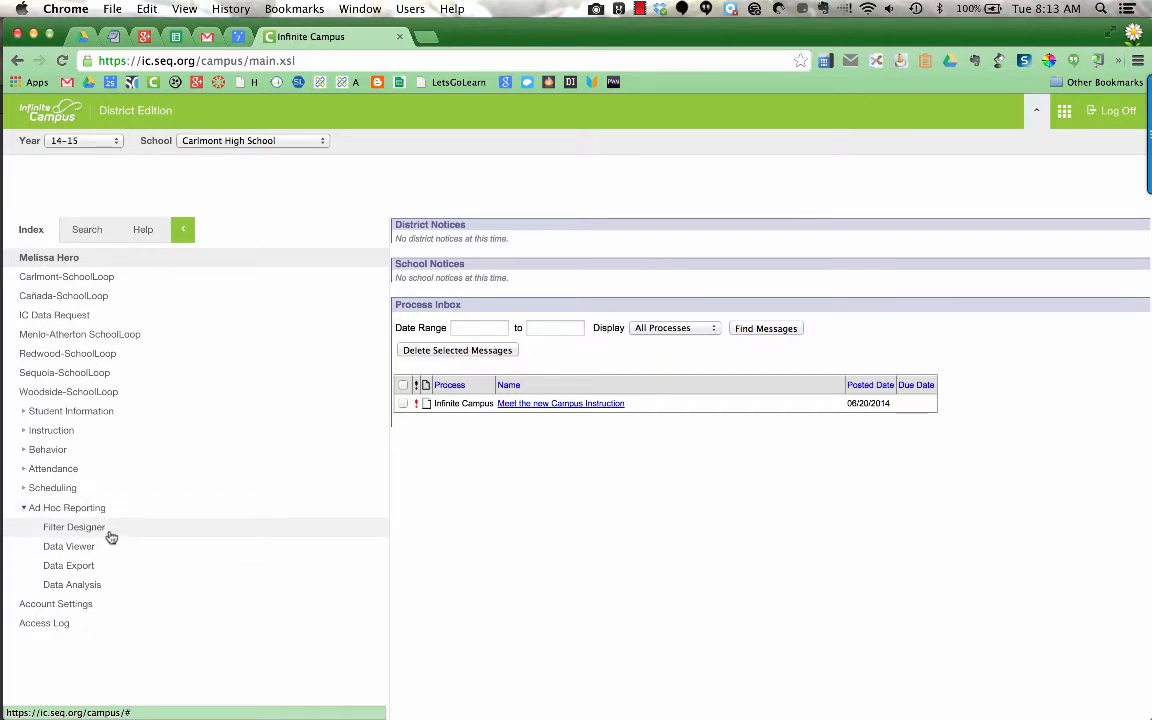
{"action": "mouse_move", "coordinate": [73, 527]}
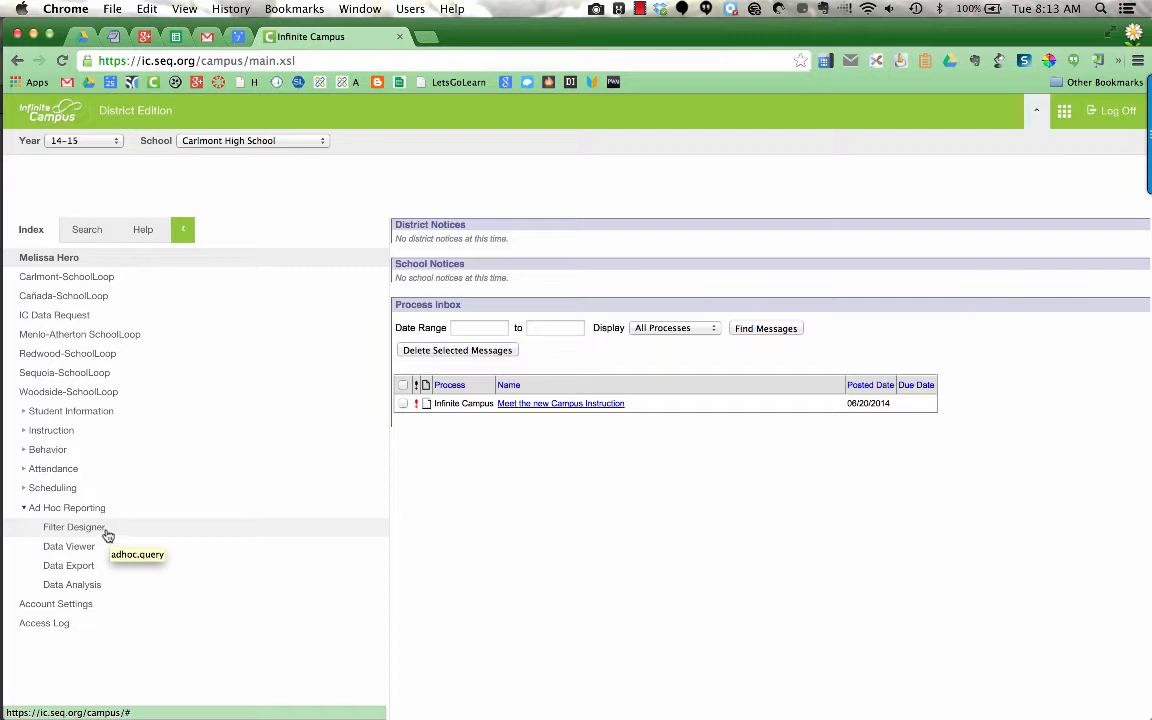
Open Filter Designer and scroll the saved filters to Copy of Class Rosters in All Campus Users
{"action": "left_click", "coordinate": [76, 527]}
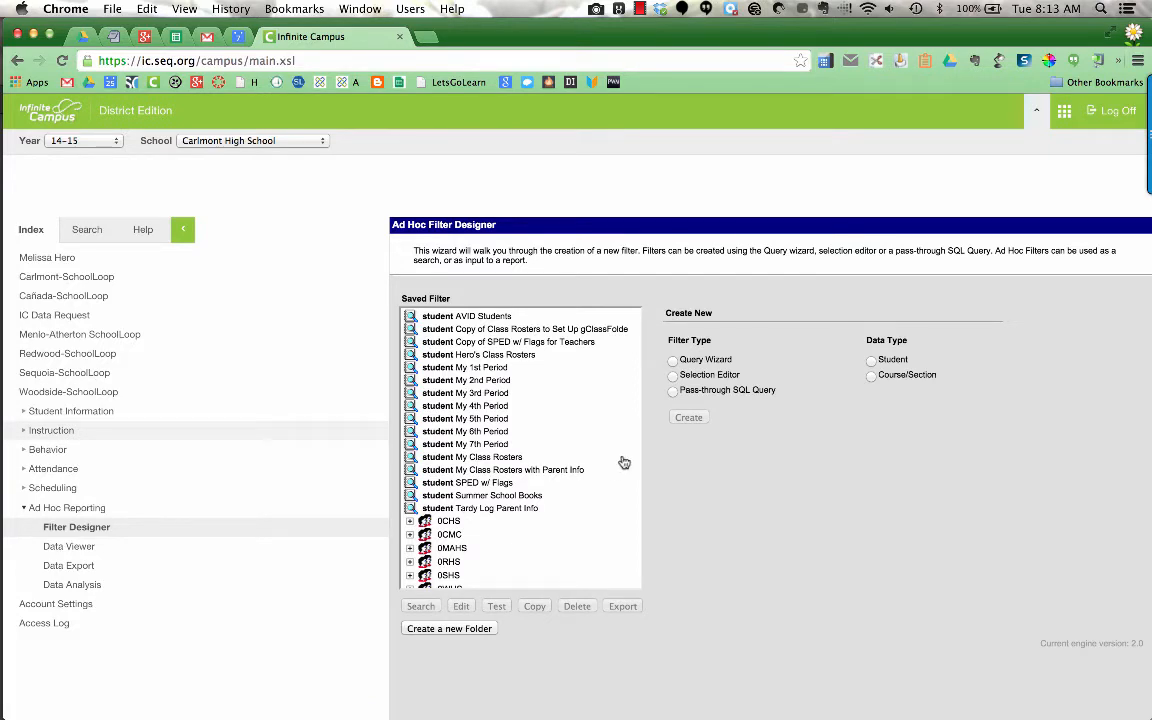
{"action": "scroll", "scroll_direction": "down", "scroll_amount": 3}
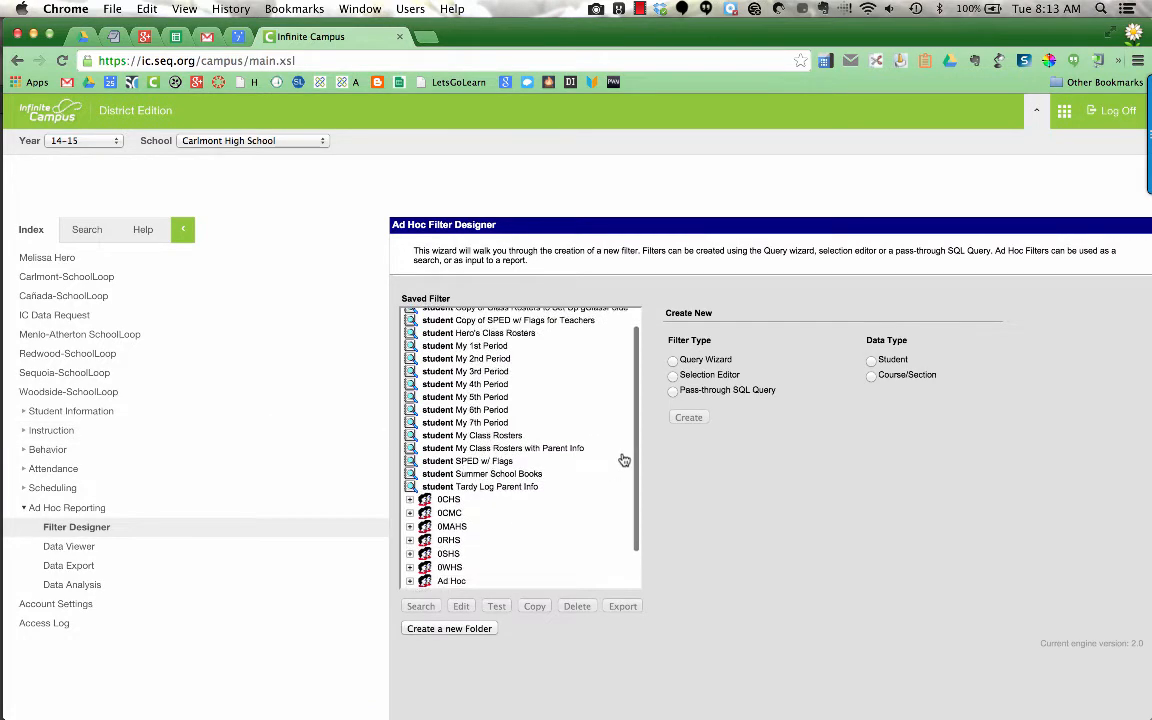
{"action": "scroll", "scroll_direction": "down", "scroll_amount": 3}
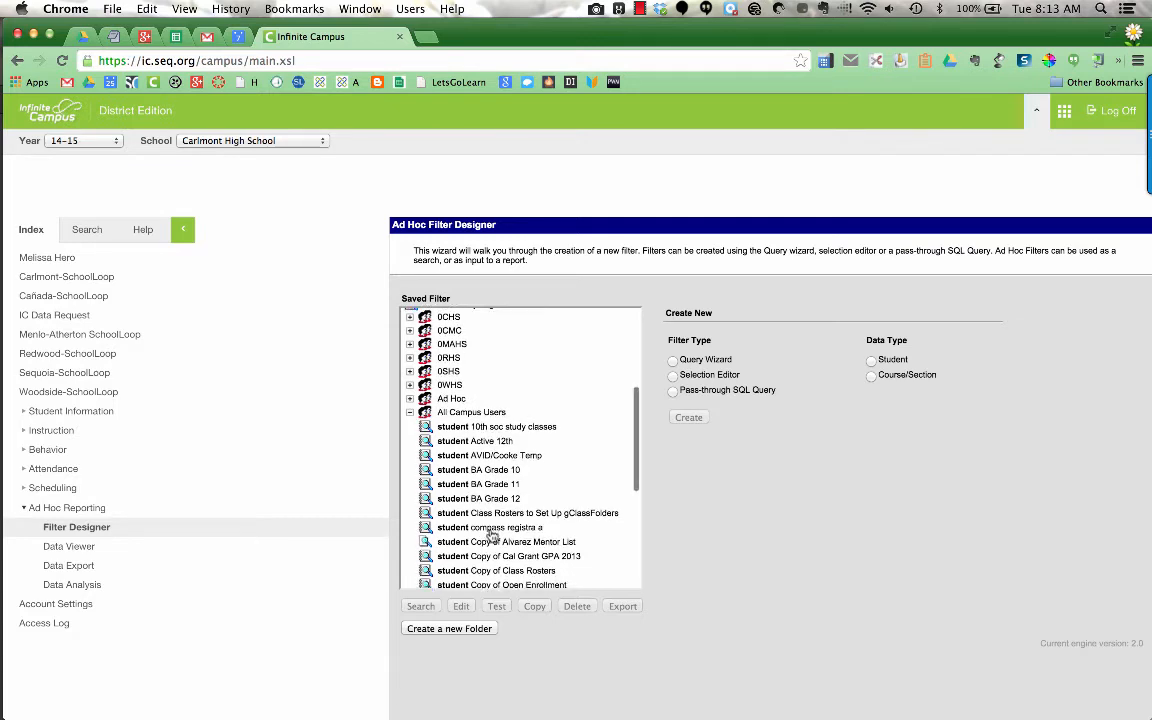
{"action": "scroll", "scroll_direction": "down", "scroll_amount": 3}
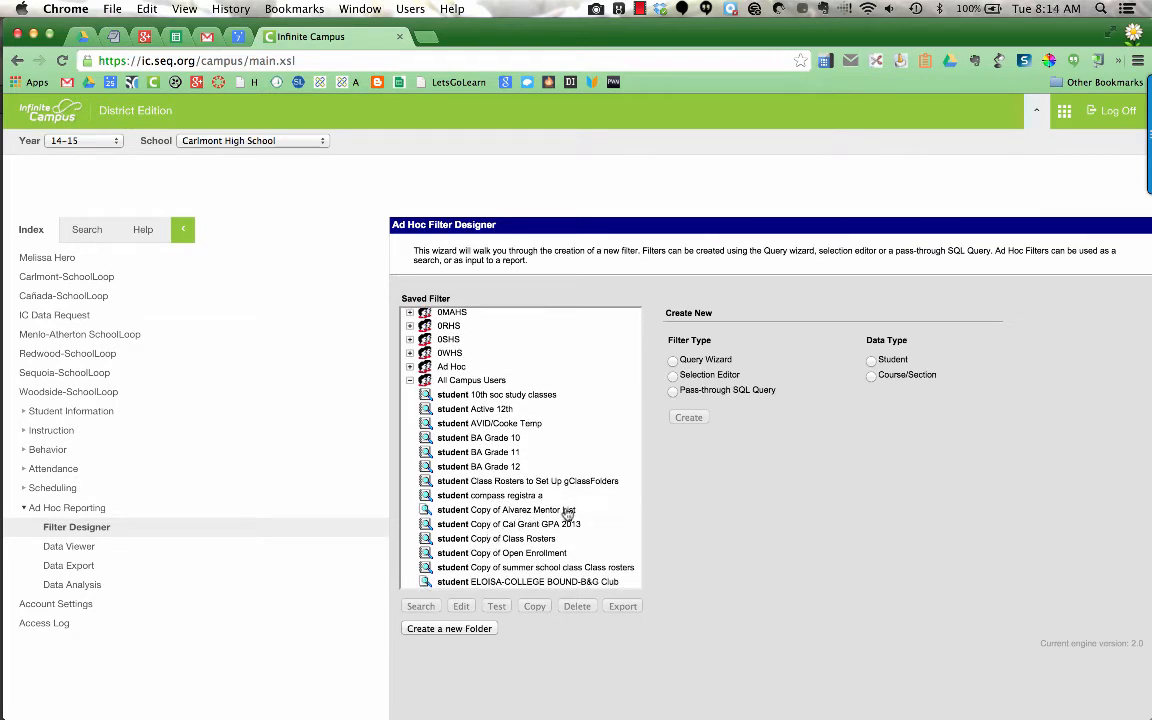
{"action": "mouse_move", "coordinate": [540, 540]}
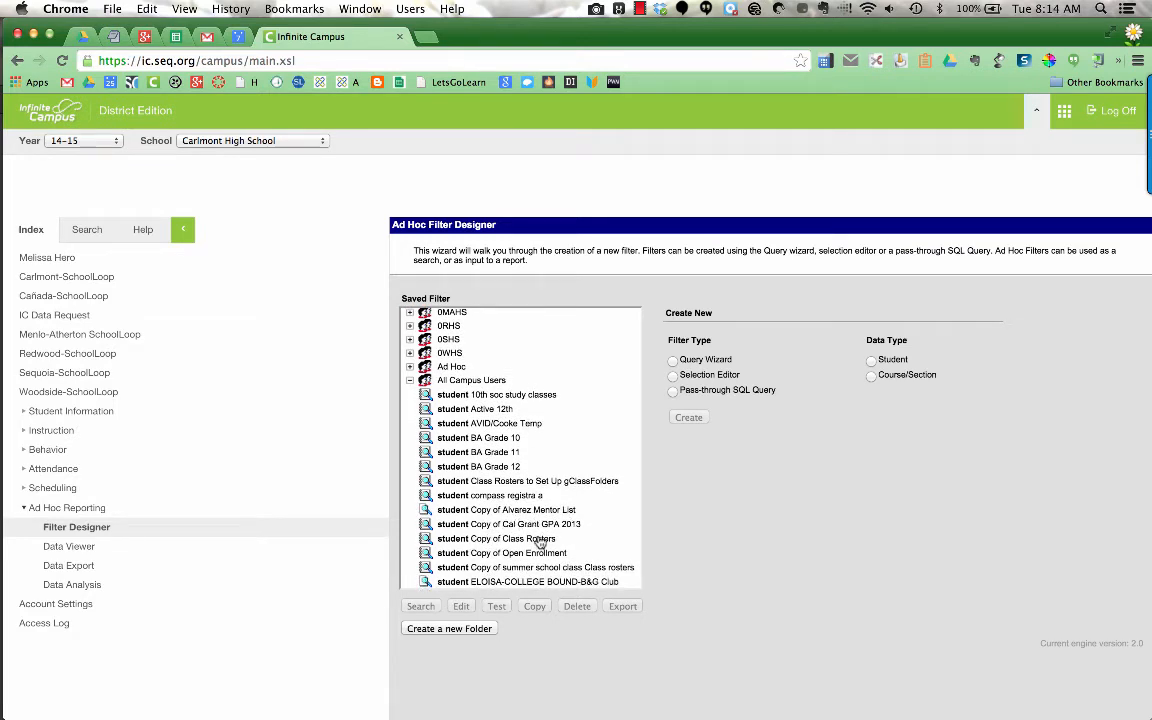
{"action": "mouse_move", "coordinate": [502, 552]}
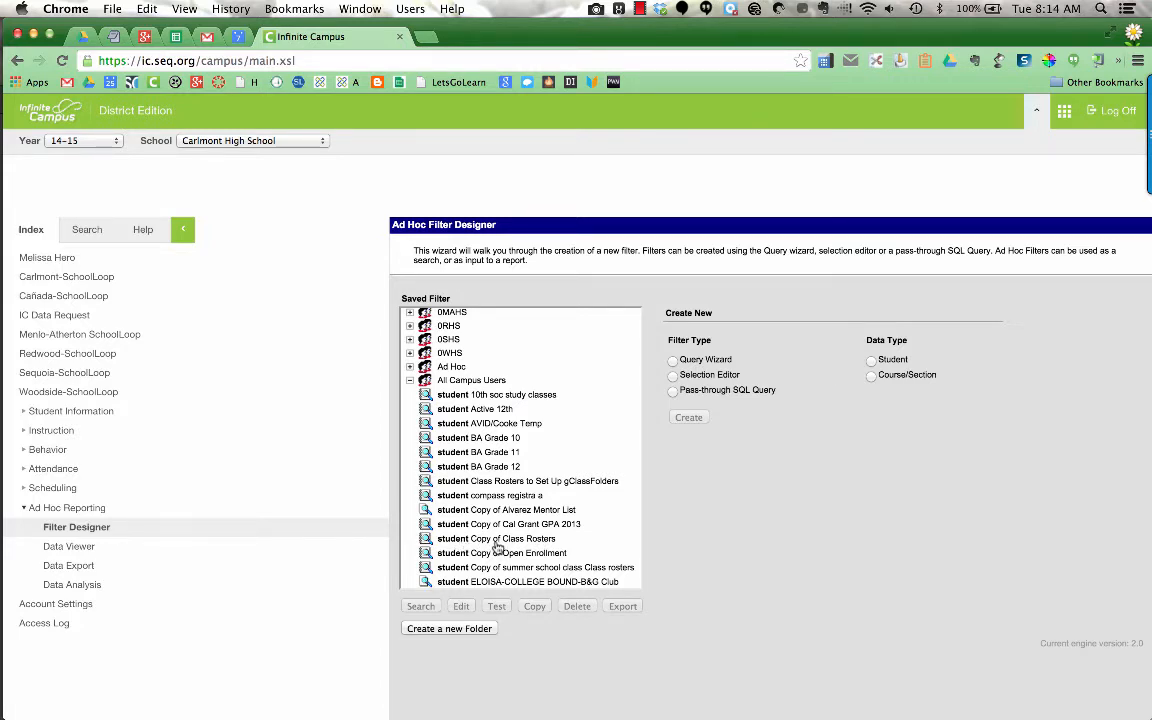
Copy the shared Copy of Class Rosters filter and confirm the copy message
{"action": "left_click", "coordinate": [524, 538]}
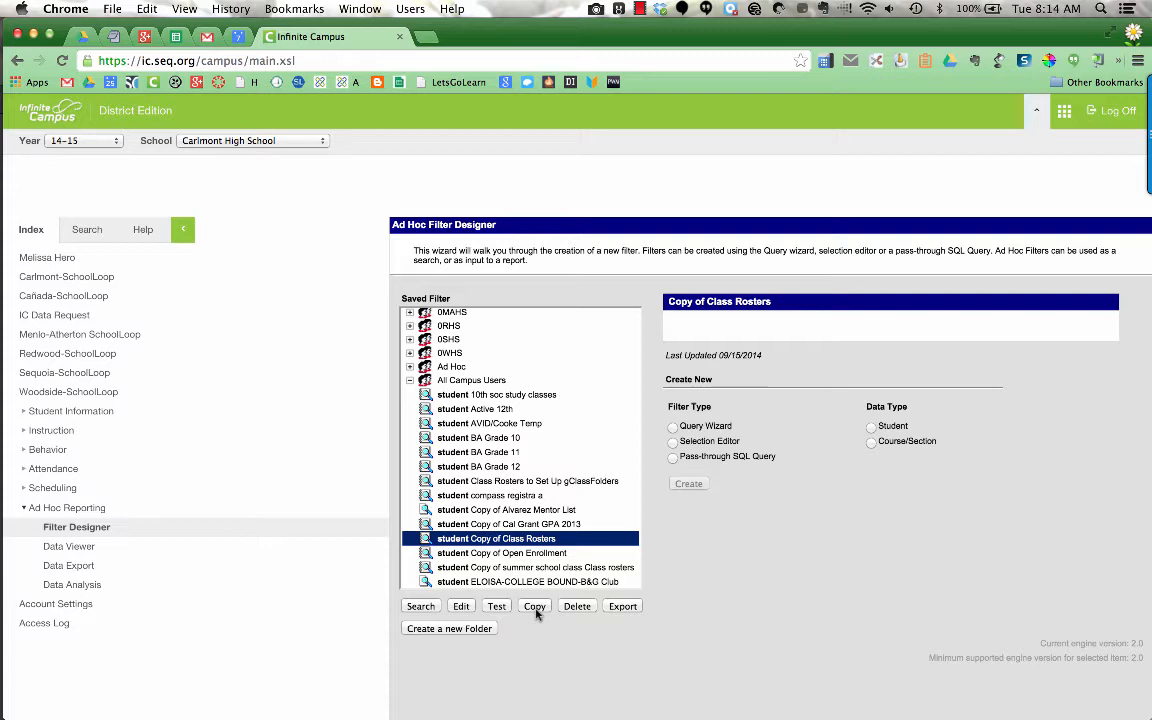
{"action": "left_click", "coordinate": [534, 605]}
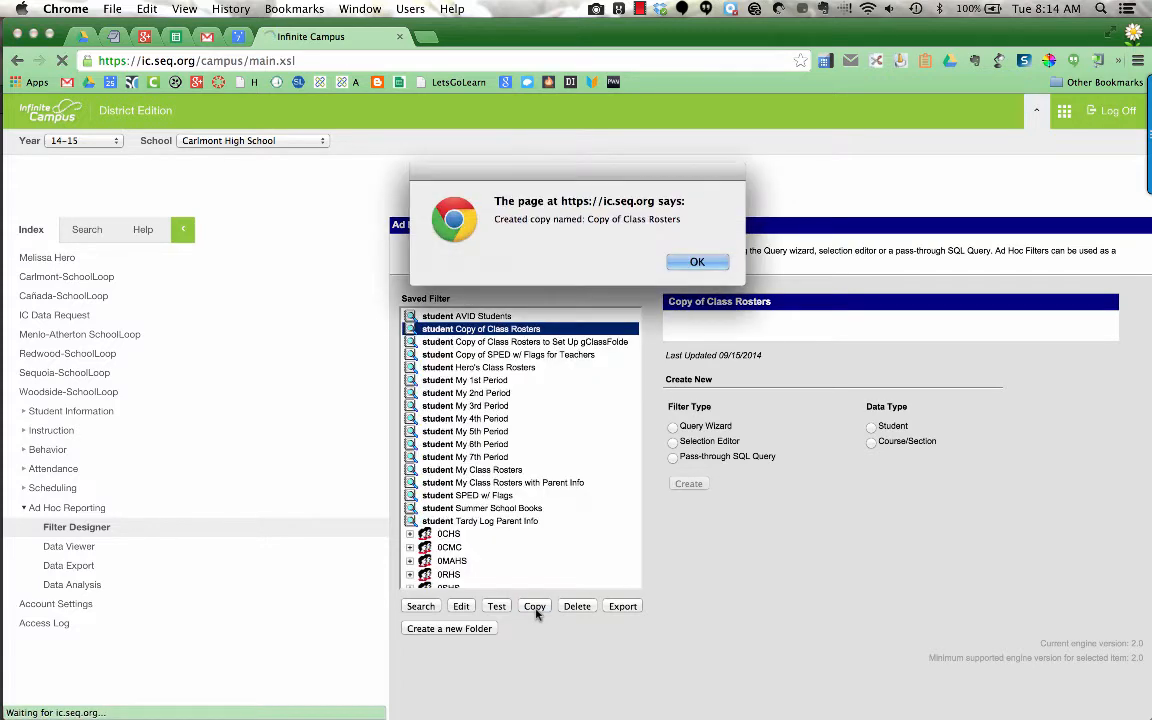
{"action": "left_click", "coordinate": [697, 261]}
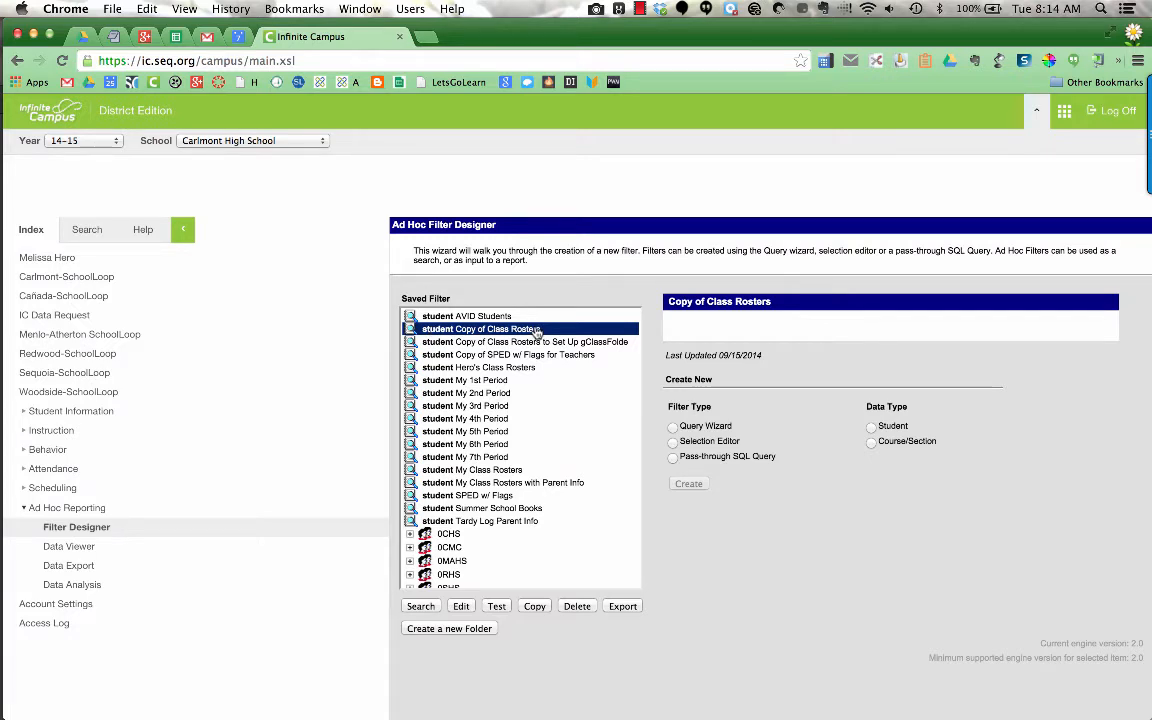
{"action": "mouse_move", "coordinate": [466, 590]}
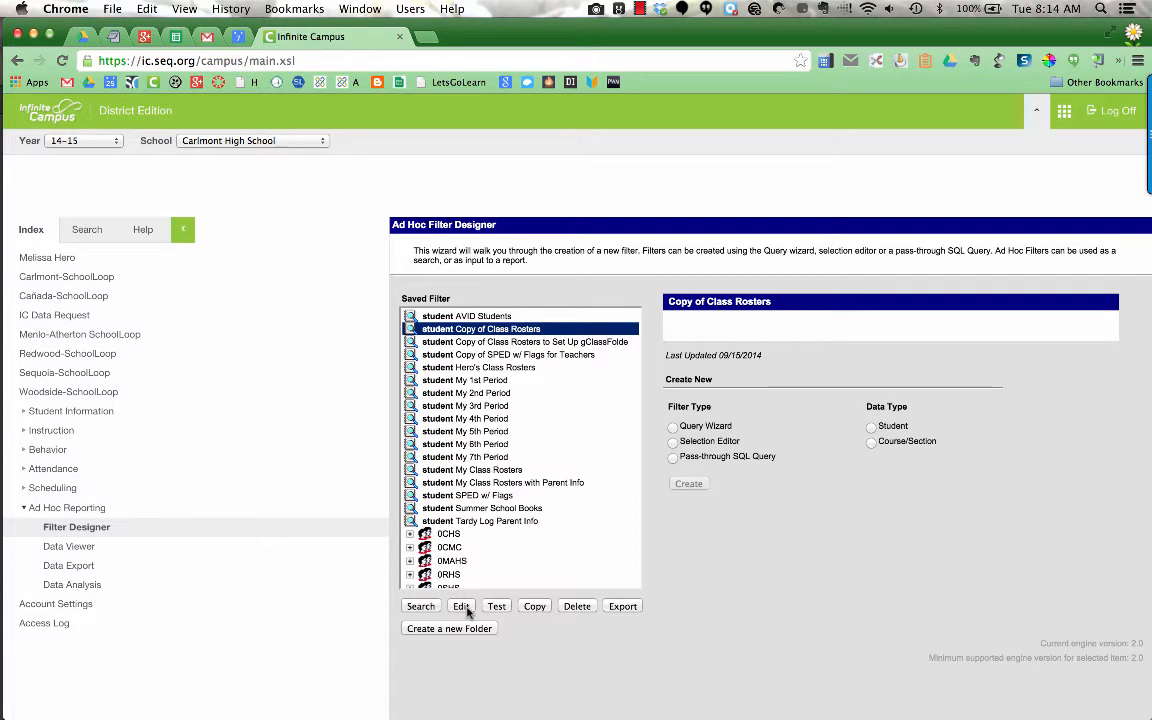
{"action": "left_click", "coordinate": [461, 606]}
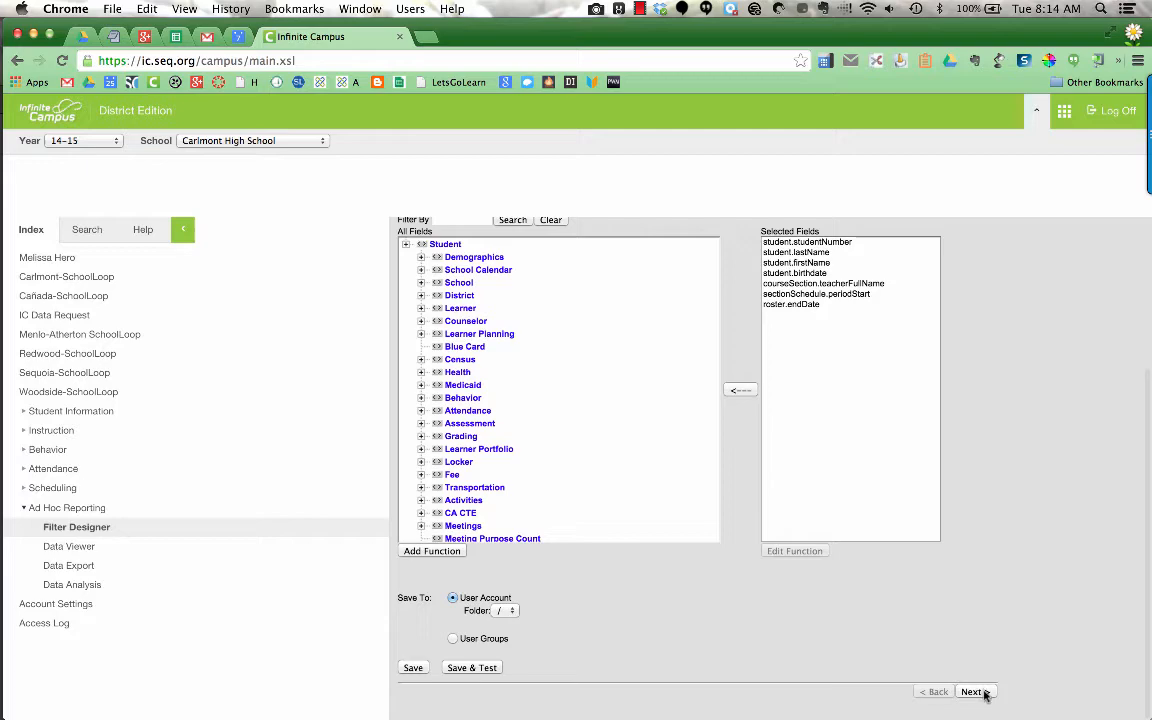
{"action": "left_click", "coordinate": [972, 691]}
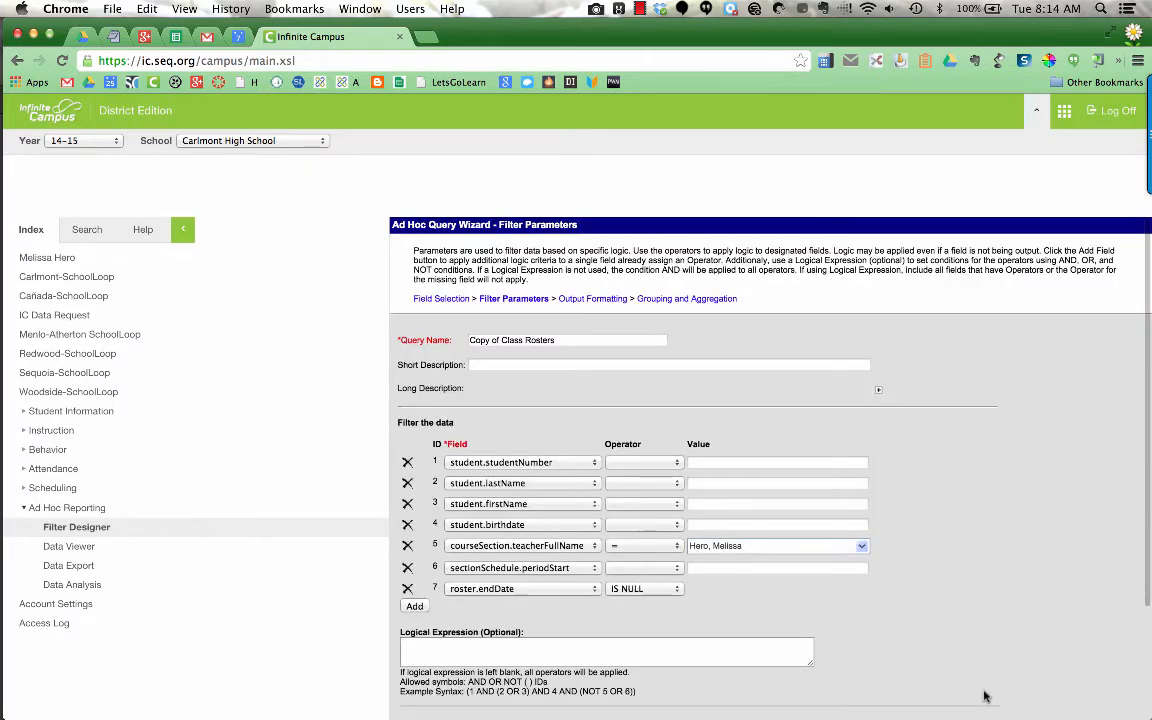
{"action": "scroll", "scroll_direction": "down", "scroll_amount": 3}
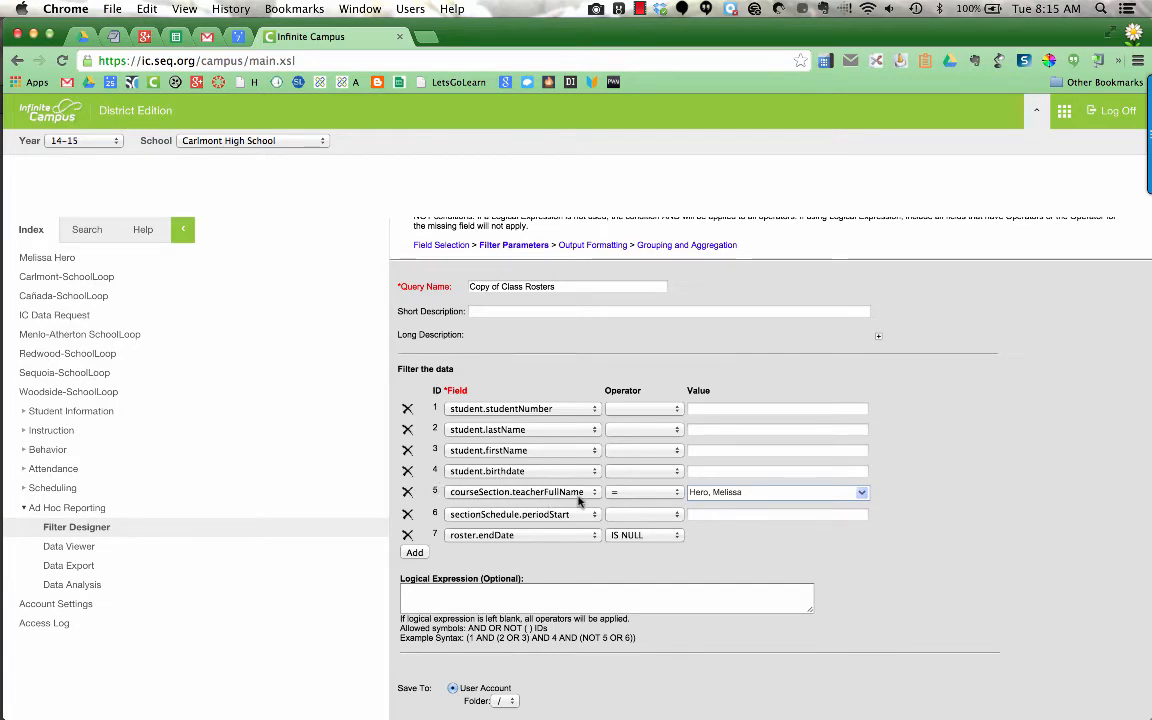
{"action": "mouse_move", "coordinate": [720, 505]}
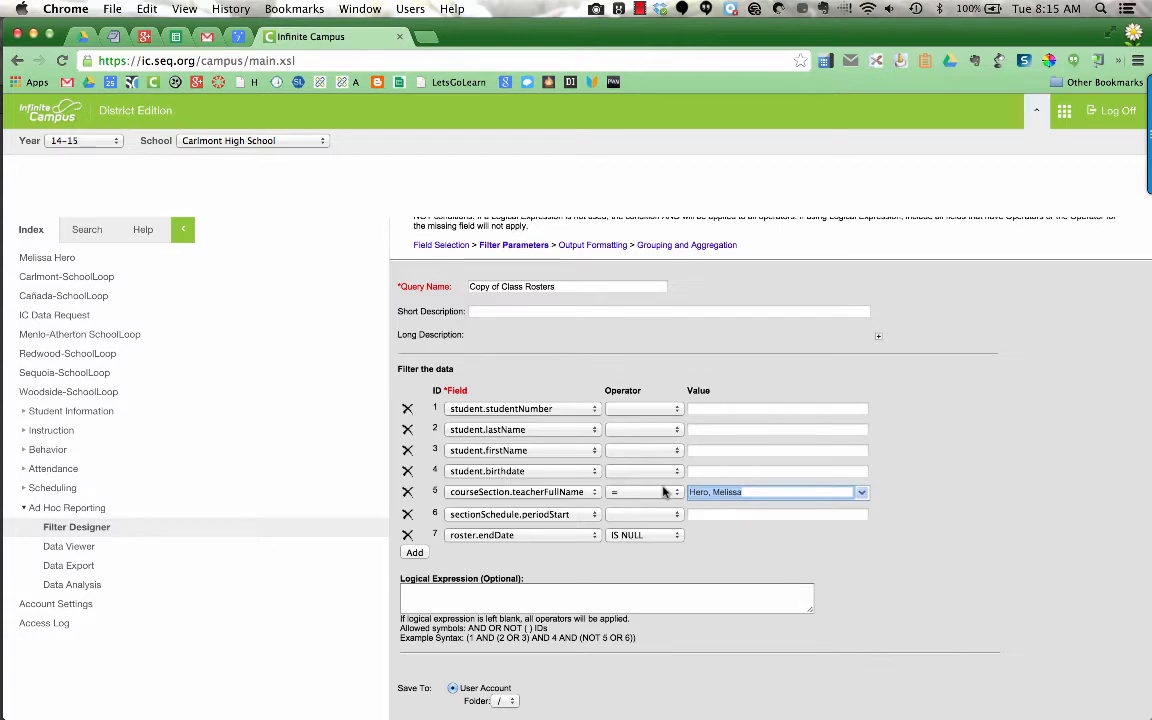
{"action": "type", "text": "Raffa, Daniel"}
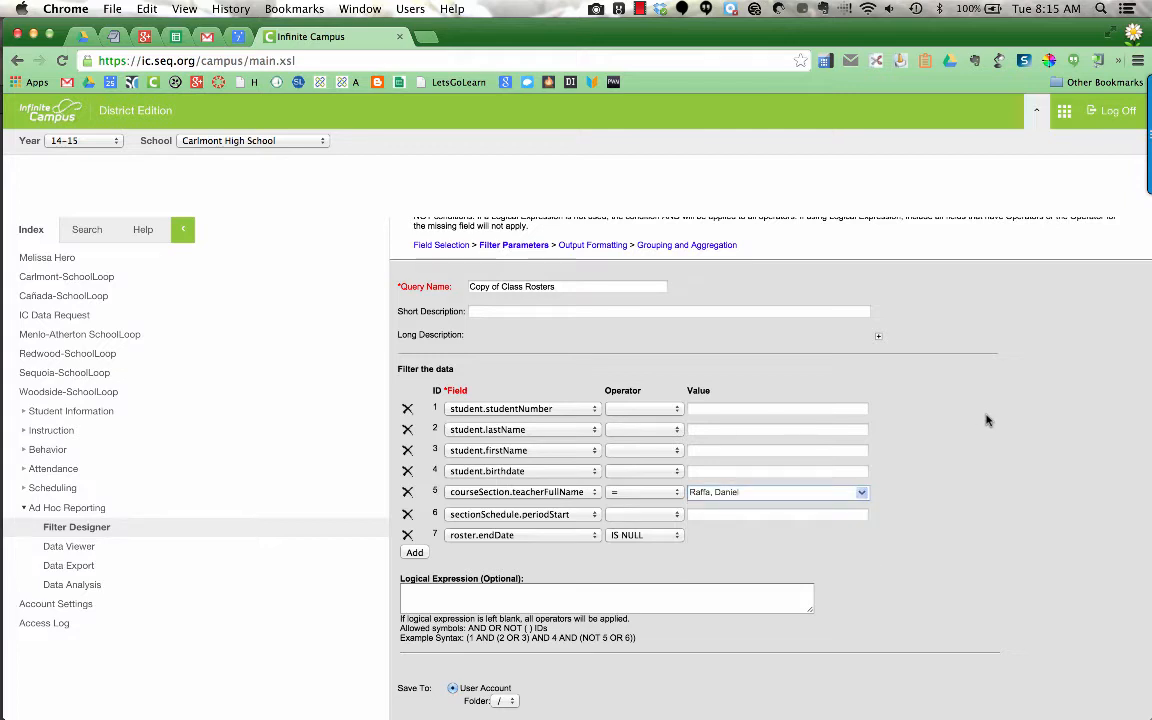
{"action": "scroll", "scroll_direction": "down", "scroll_amount": 3}
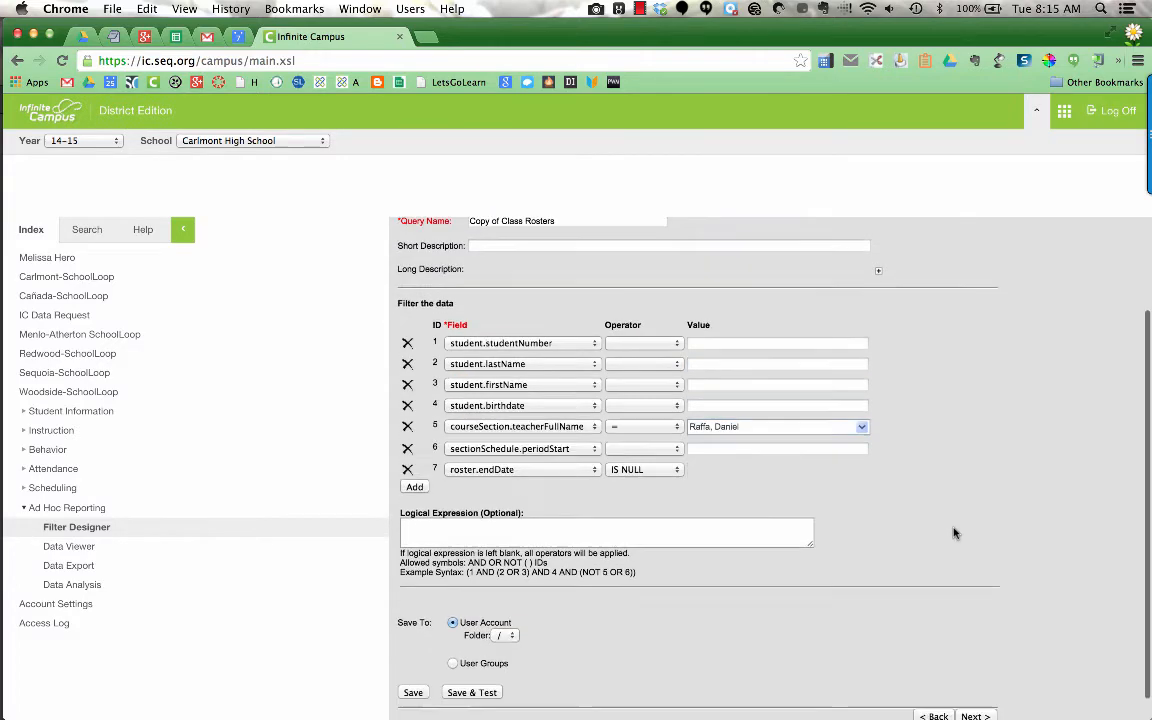
{"action": "scroll", "scroll_direction": "down", "scroll_amount": 3}
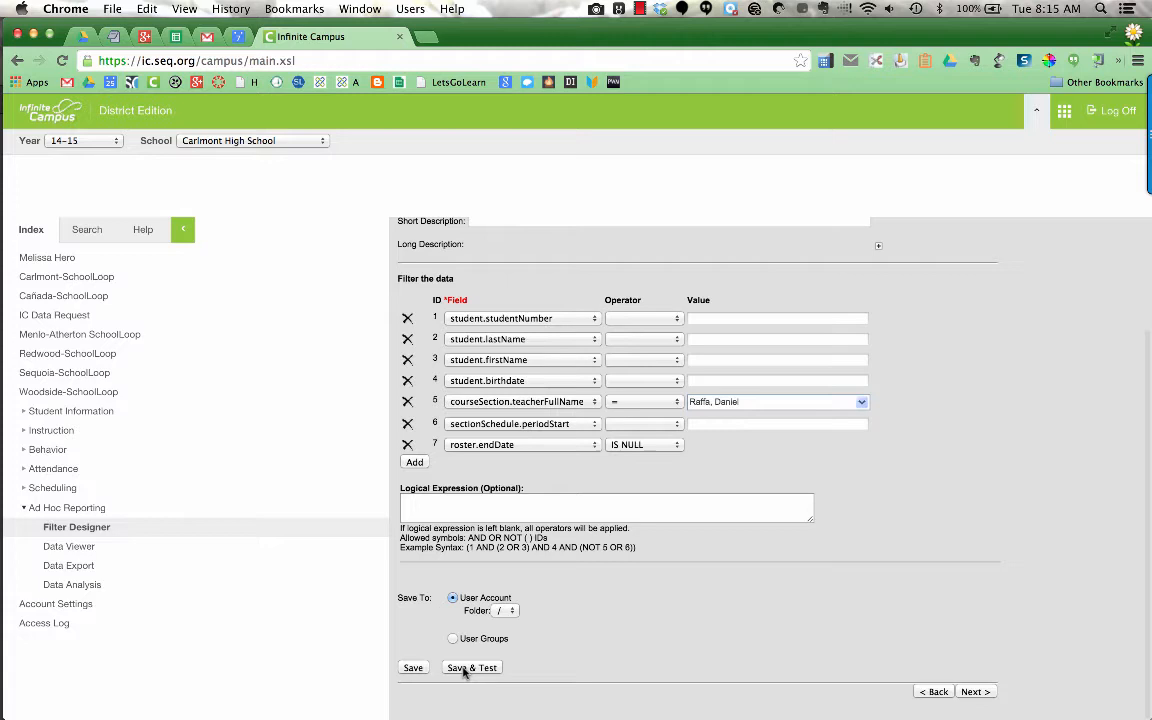
{"action": "left_click", "coordinate": [471, 667]}
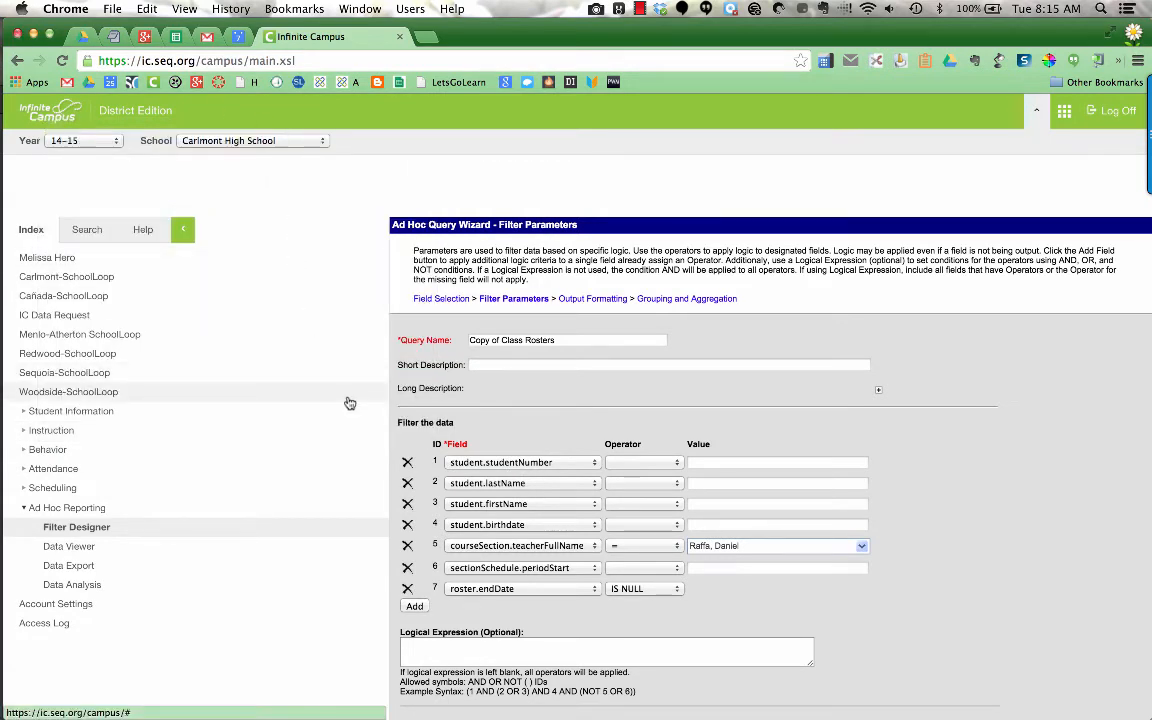
{"action": "mouse_move", "coordinate": [350, 403]}
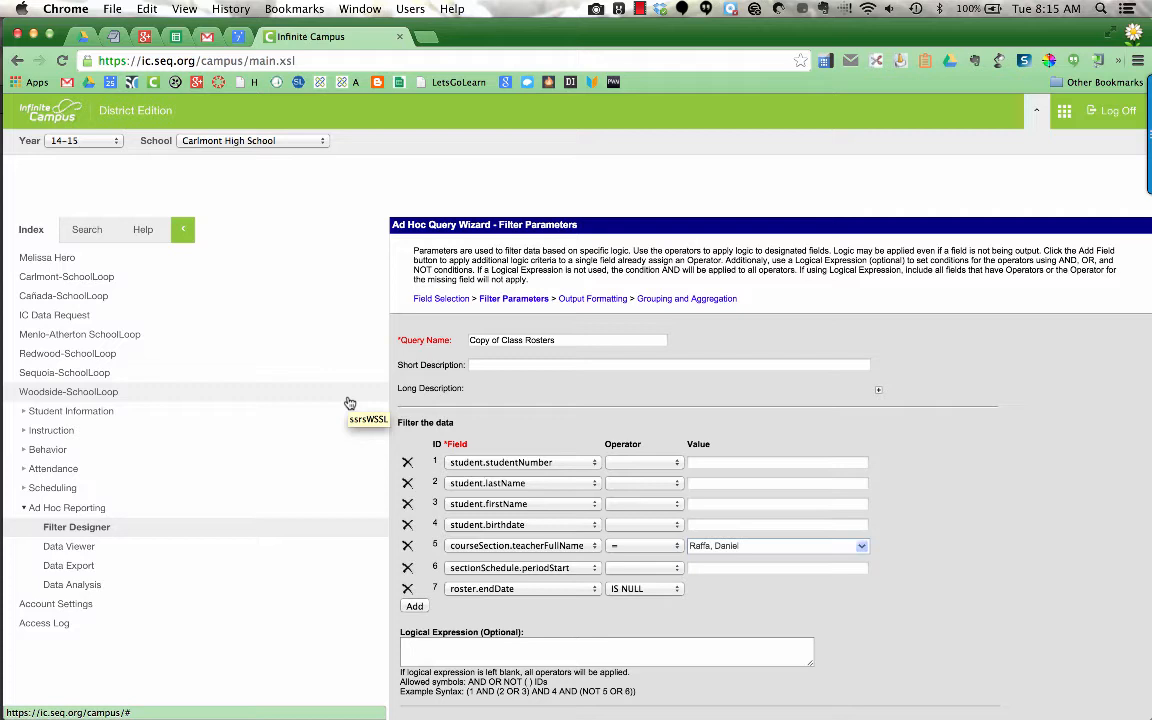
{"action": "mouse_move", "coordinate": [124, 515]}
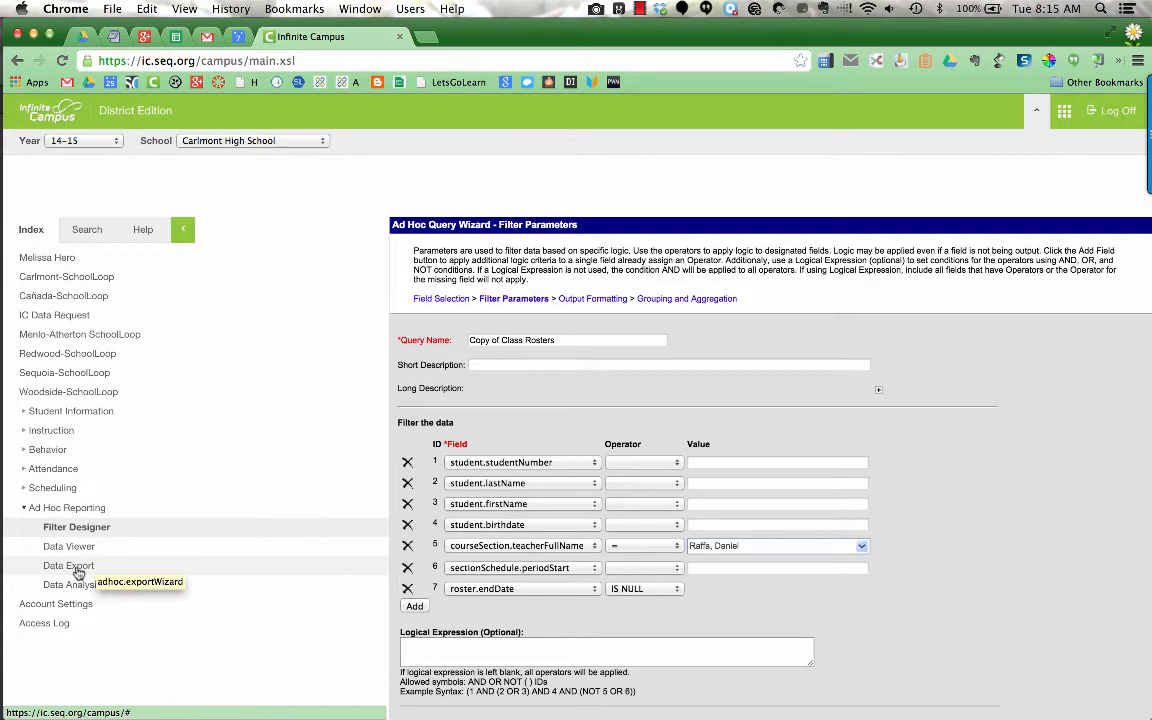
Export Copy of Class Rosters from the Data Export Wizard as comma-delimited CSV with headers
{"action": "left_click", "coordinate": [69, 565]}
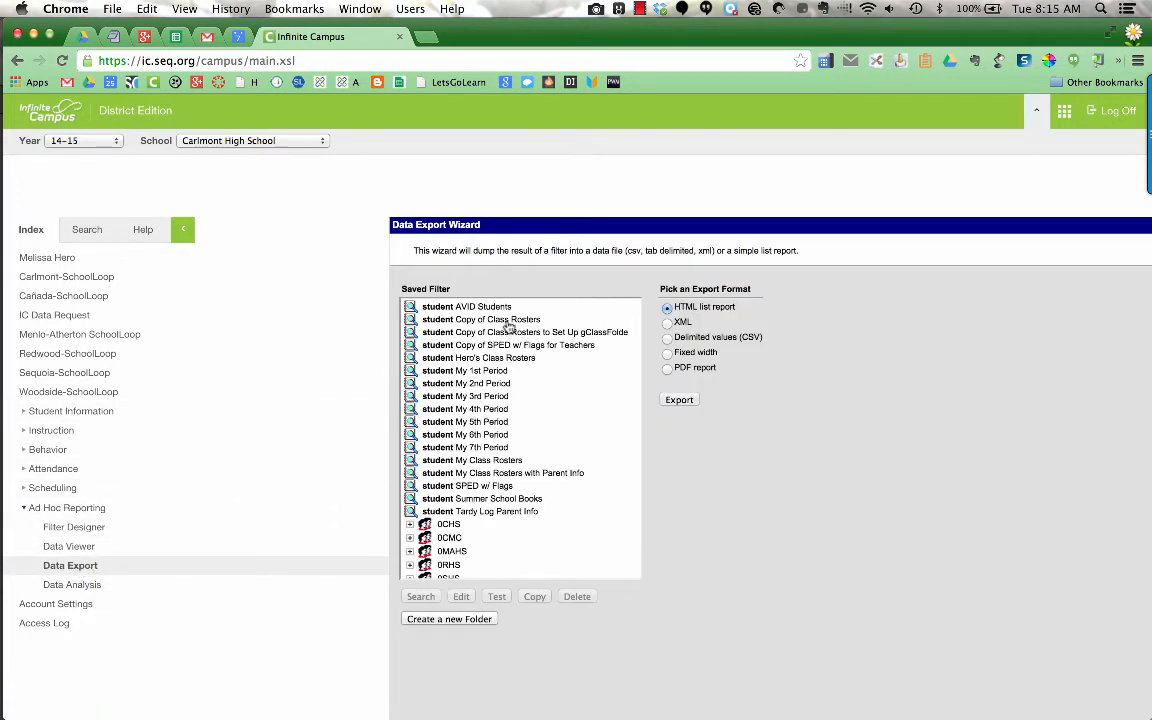
{"action": "left_click", "coordinate": [497, 319]}
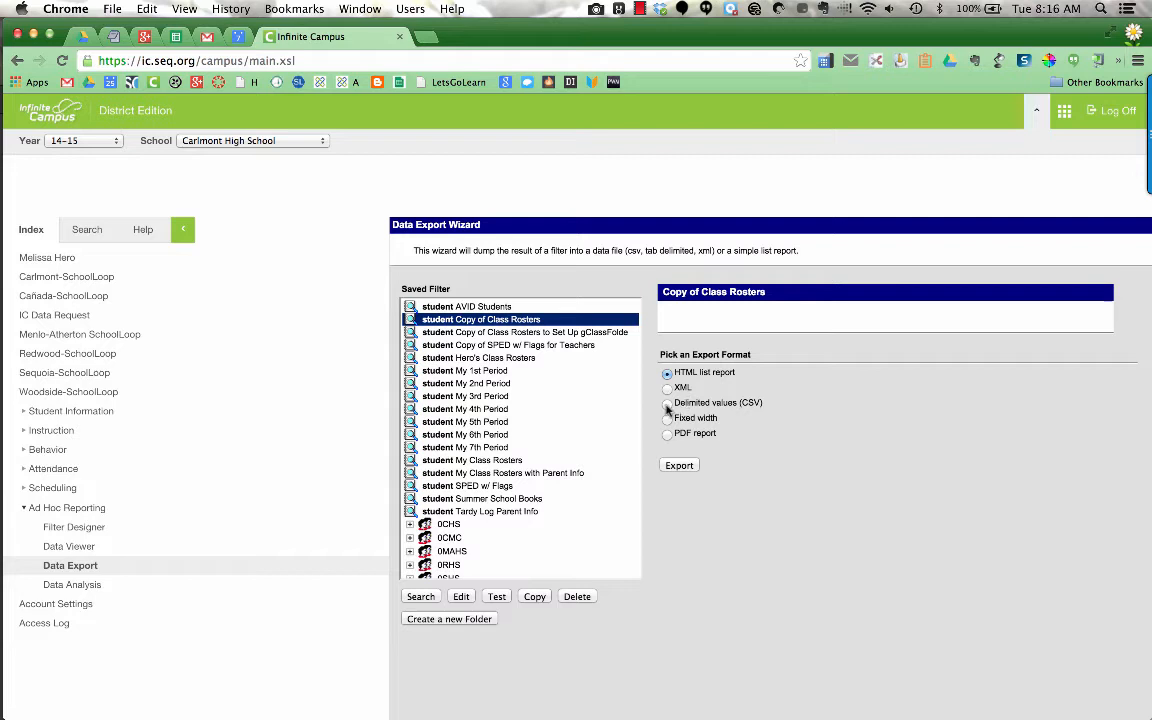
{"action": "left_click", "coordinate": [667, 402]}
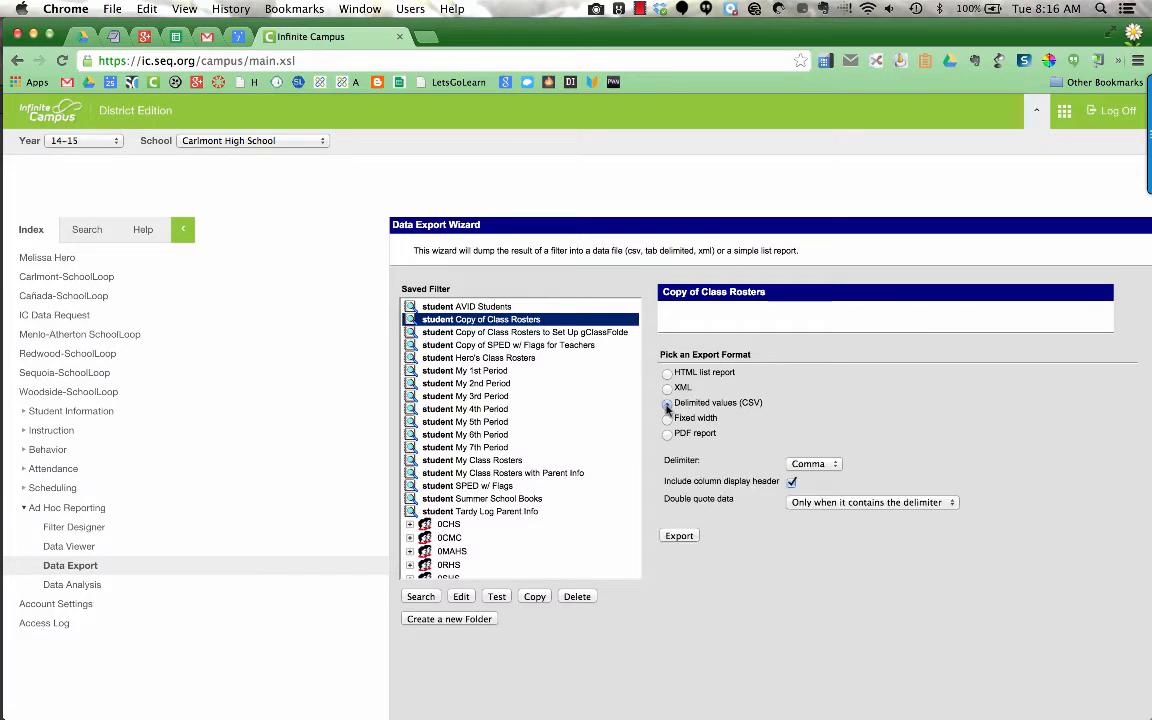
{"action": "left_click", "coordinate": [667, 402]}
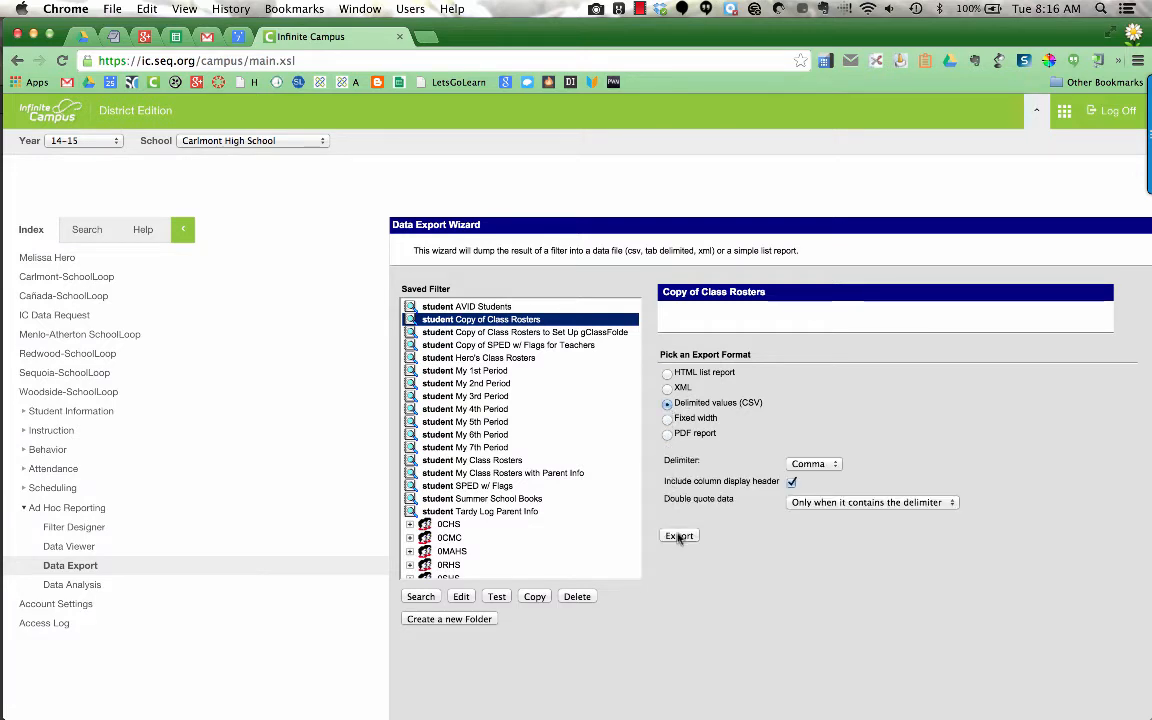
{"action": "left_click", "coordinate": [679, 536]}
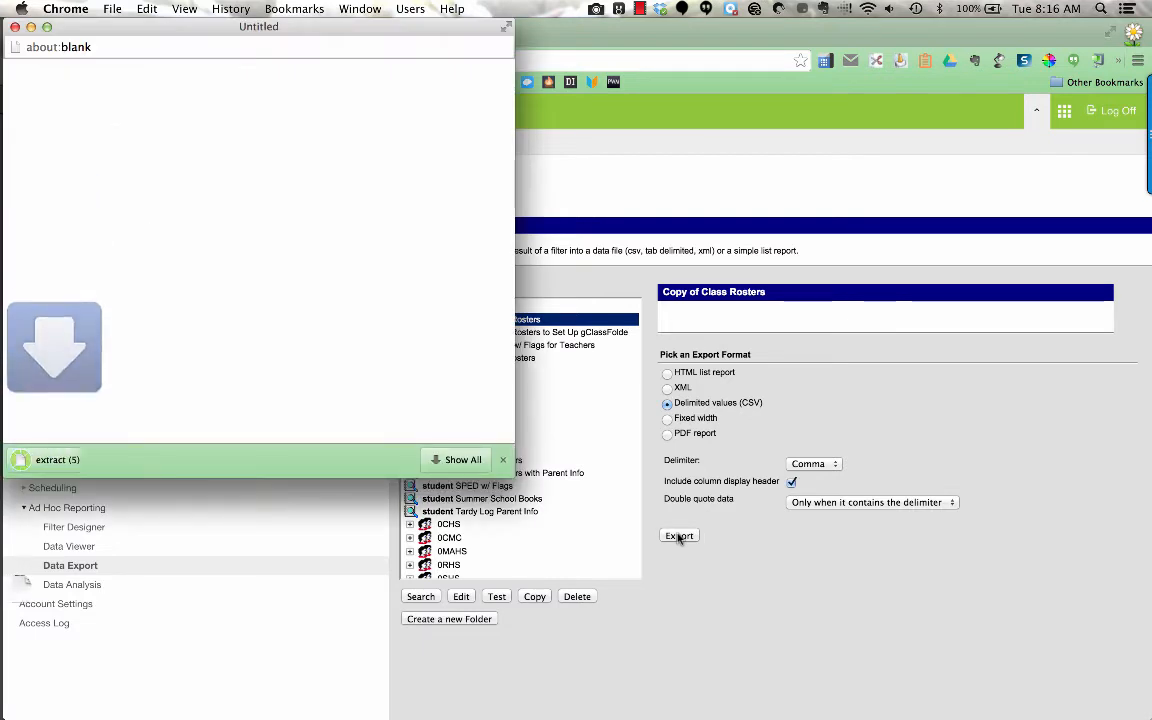
Open the downloaded extract (5).csv roster in Excel
{"action": "left_click", "coordinate": [679, 536]}
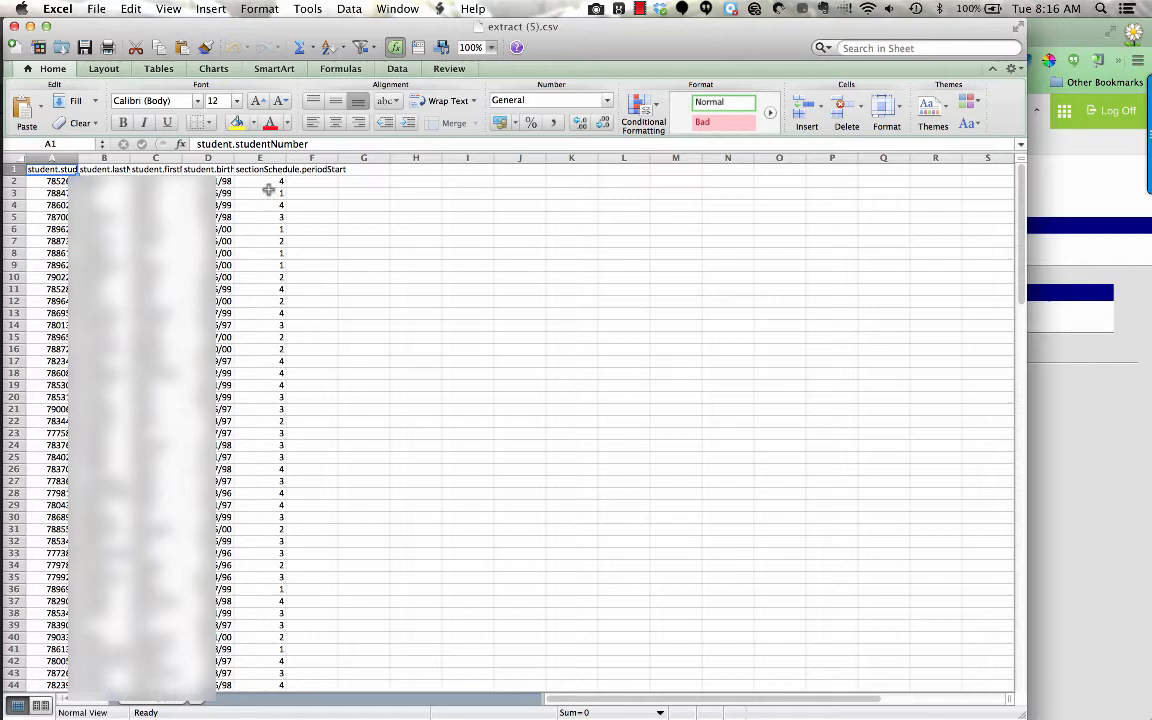
Sort the roster ascending by the period start column, expanding the selection to all rows
{"action": "left_click", "coordinate": [259, 157]}
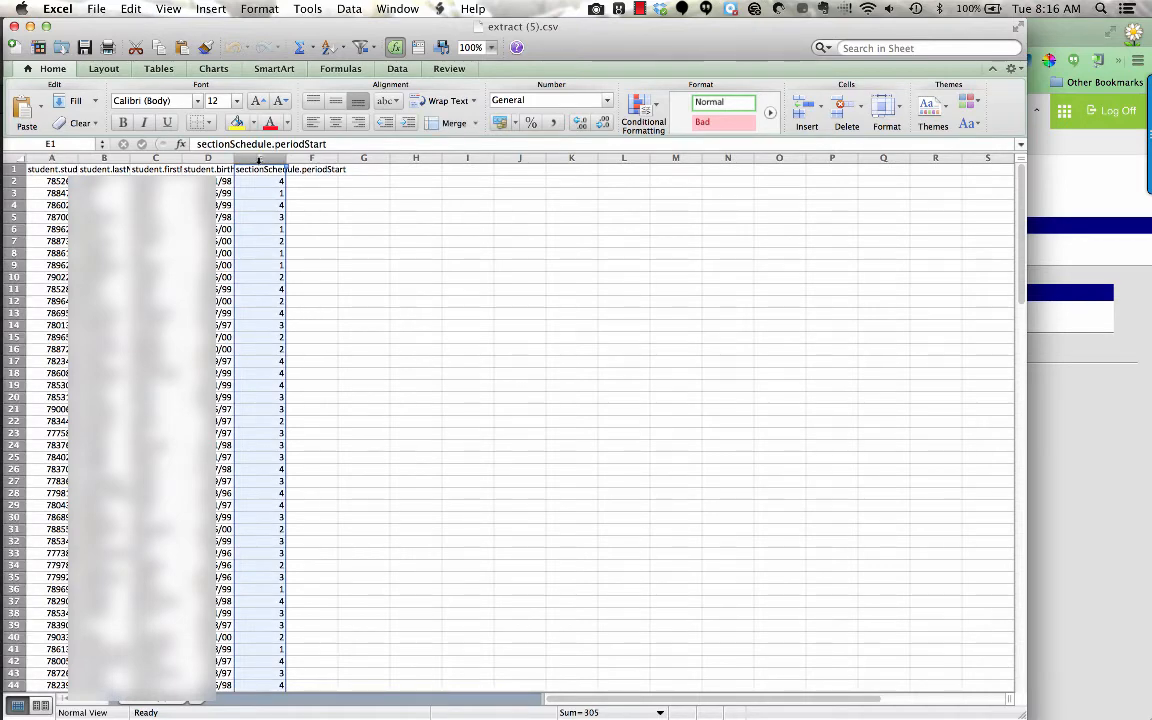
{"action": "left_click", "coordinate": [330, 47]}
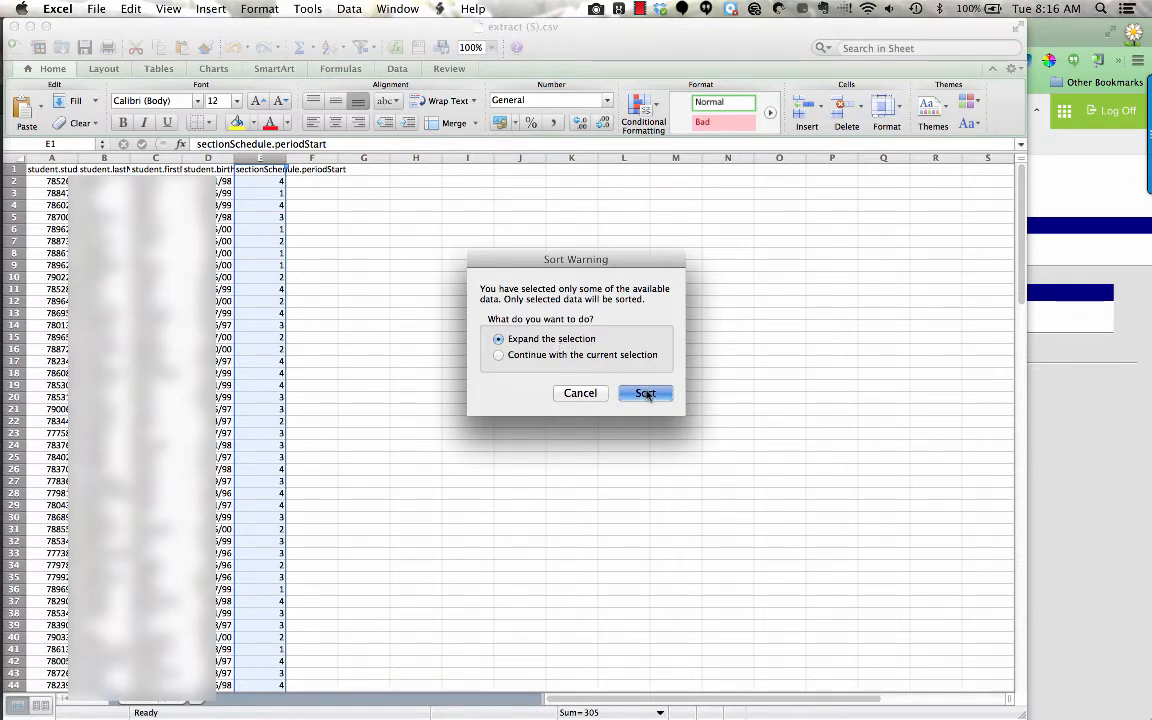
{"action": "left_click", "coordinate": [645, 392]}
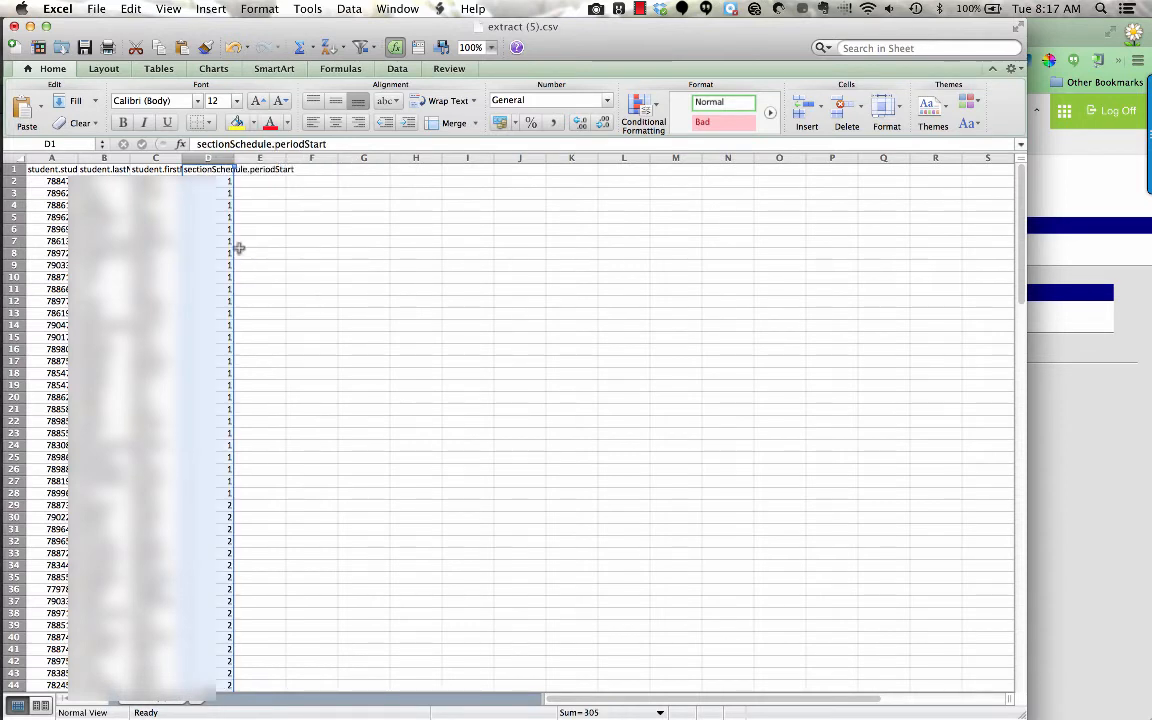
Move the first name column so columns read student number, period start, first name, last name
{"action": "left_click", "coordinate": [260, 217]}
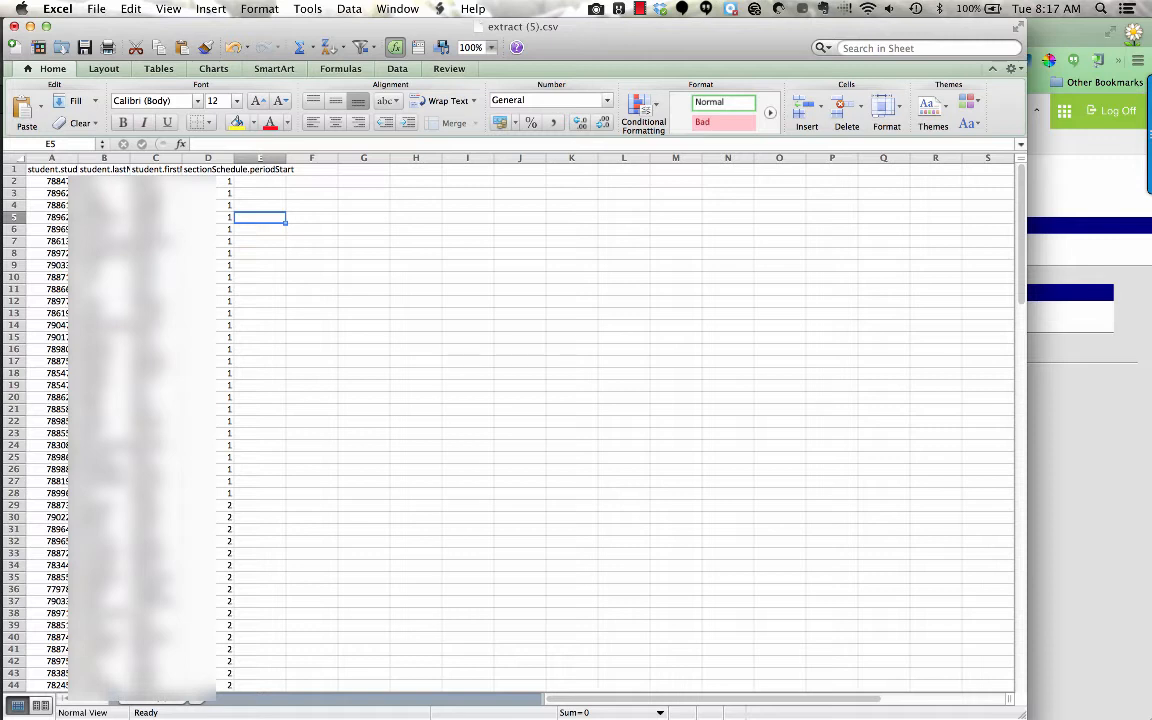
{"action": "left_click", "coordinate": [155, 168]}
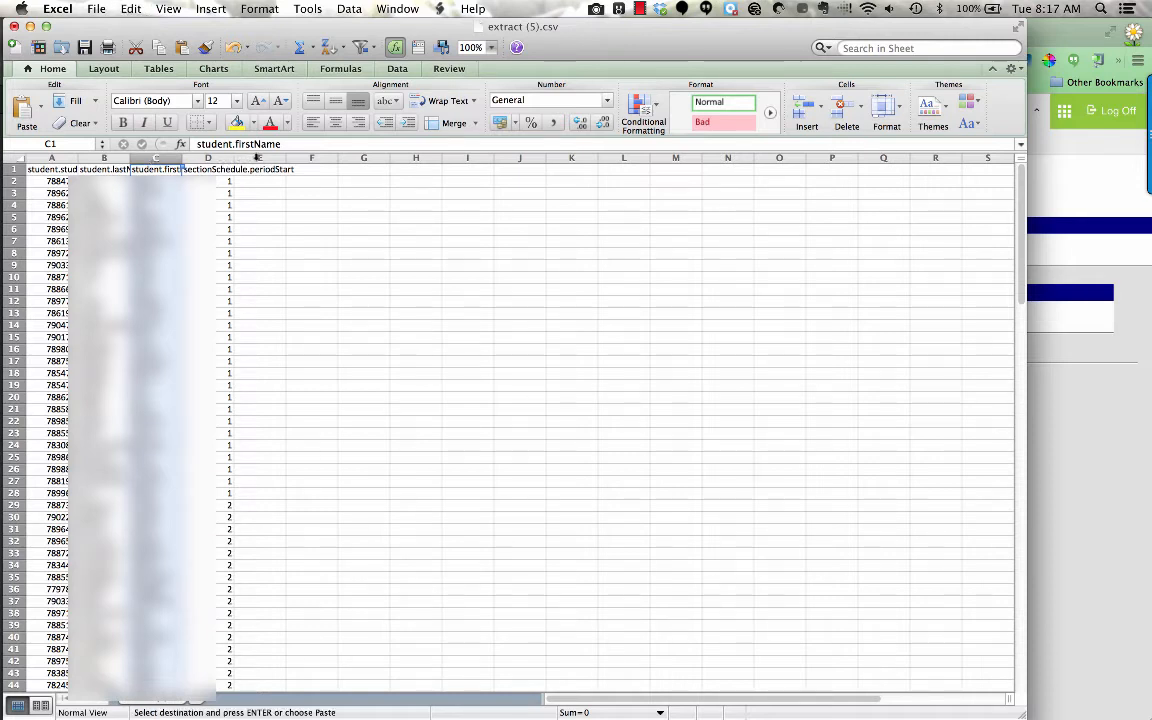
{"action": "left_click", "coordinate": [256, 157]}
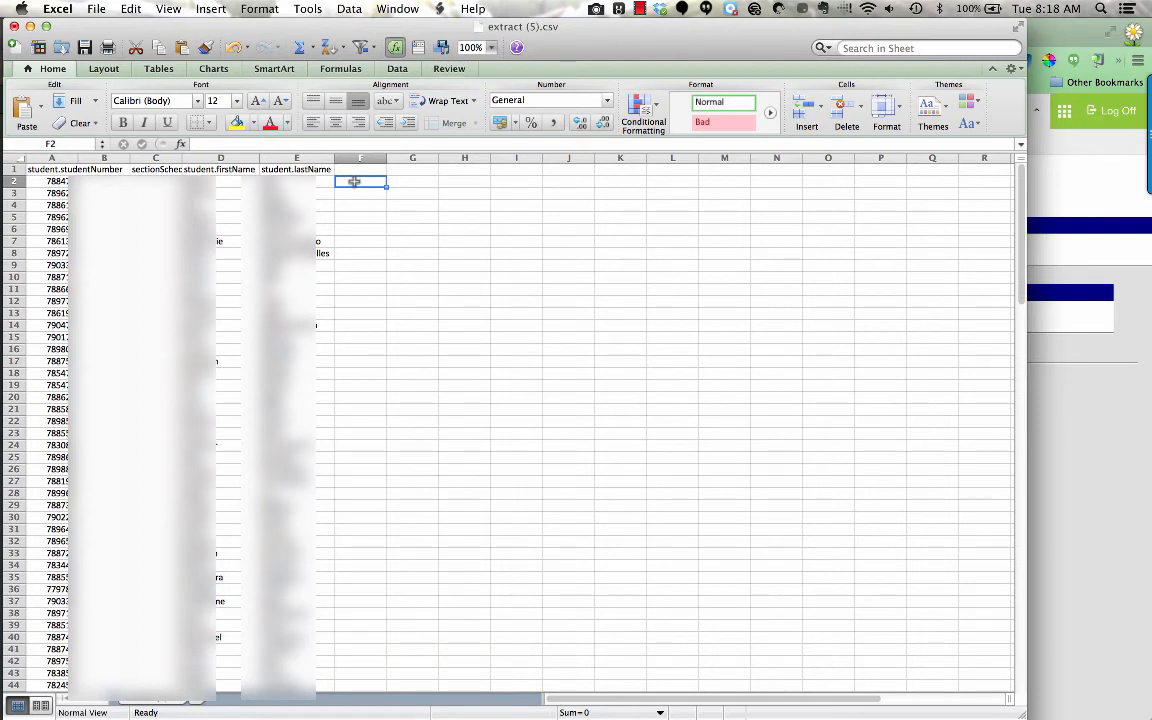
{"action": "type", "text": "=A2&\"@seq.org\""}
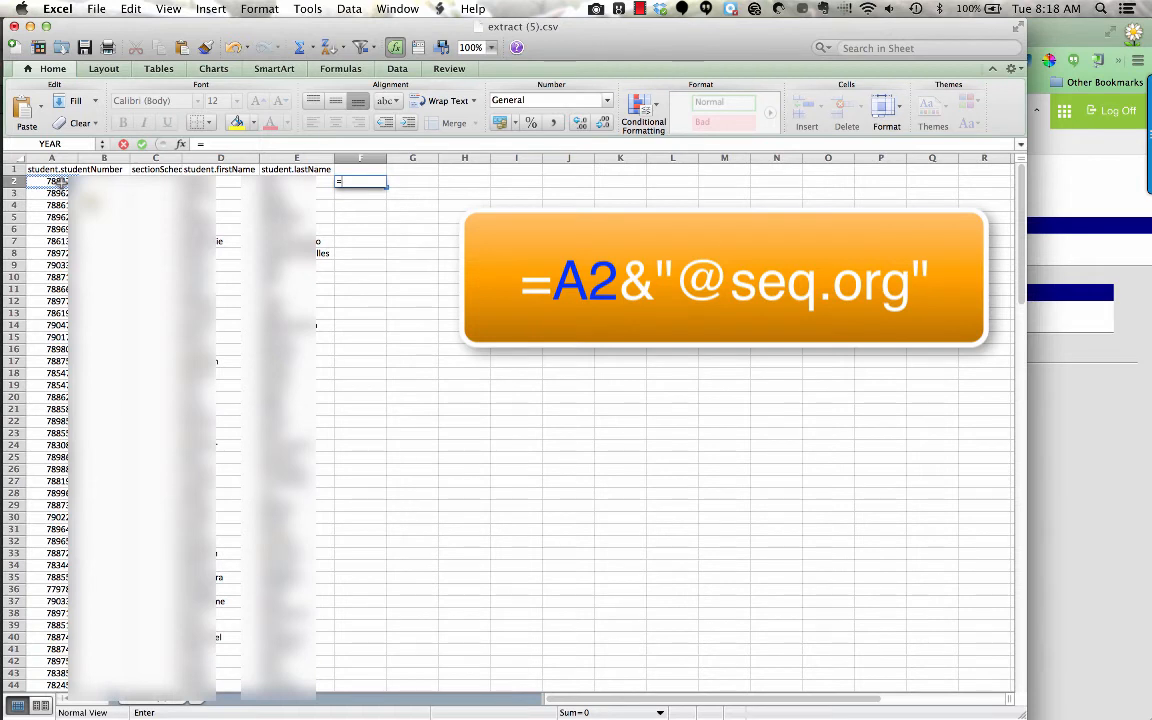
{"action": "left_click", "coordinate": [51, 181]}
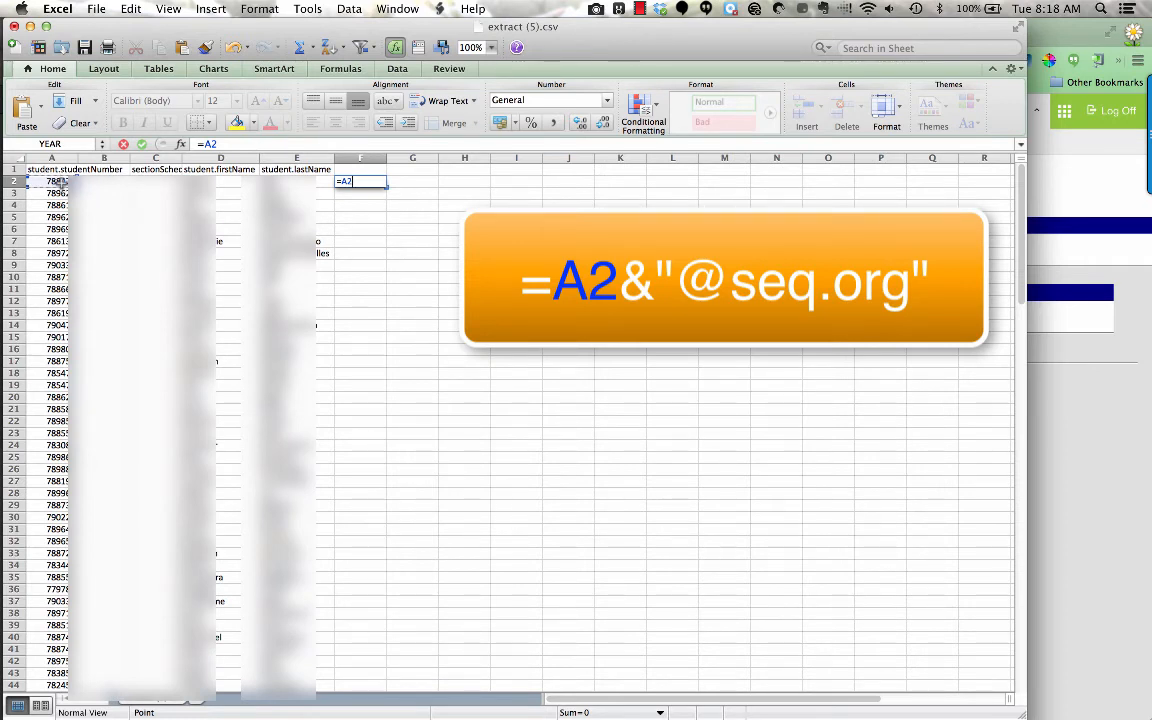
{"action": "type", "text": "&"}
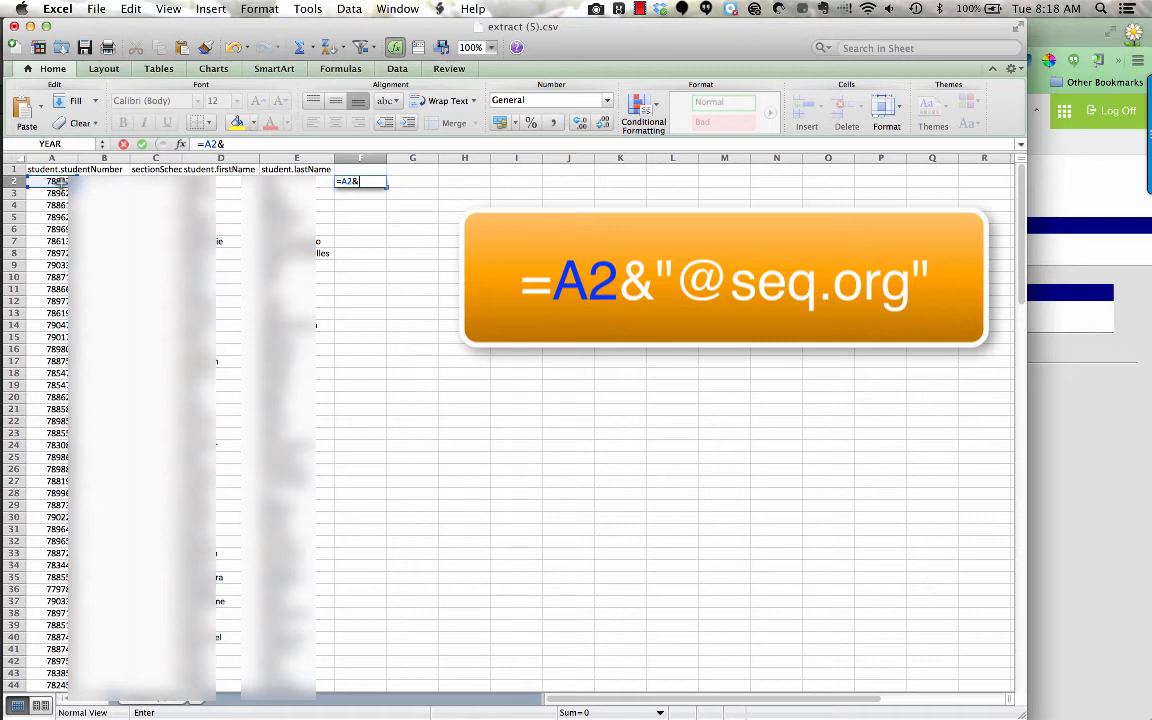
{"action": "type", "text": "\""}
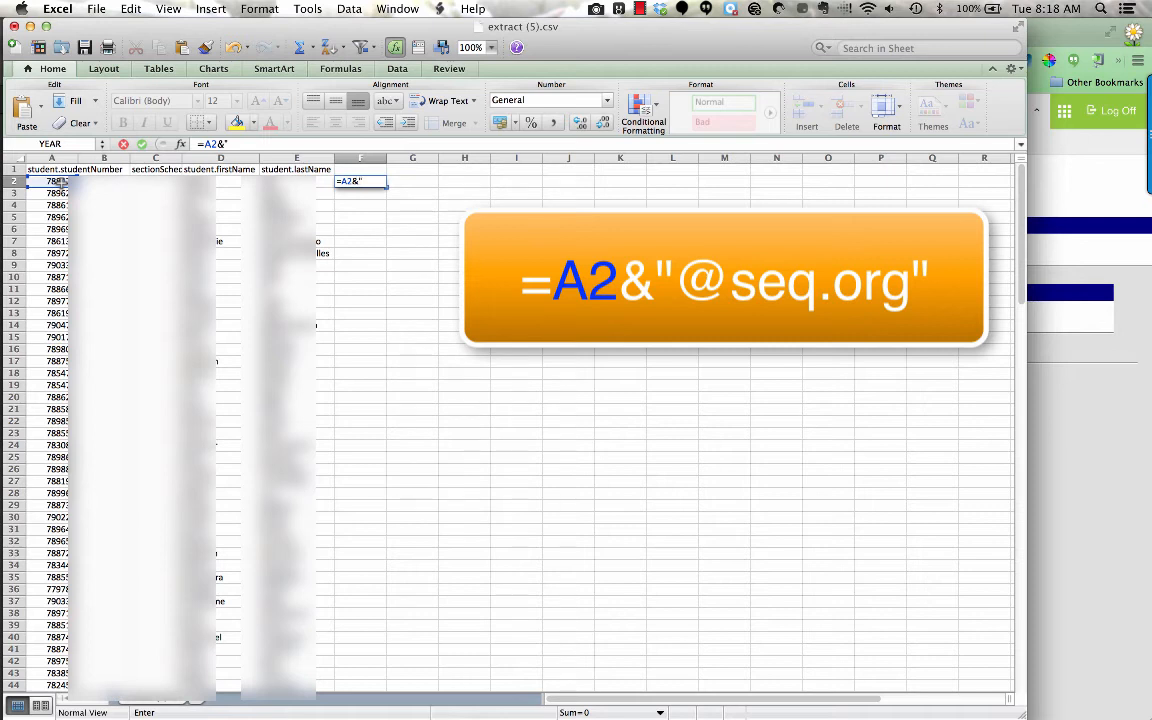
{"action": "type", "text": "@seq.org"}
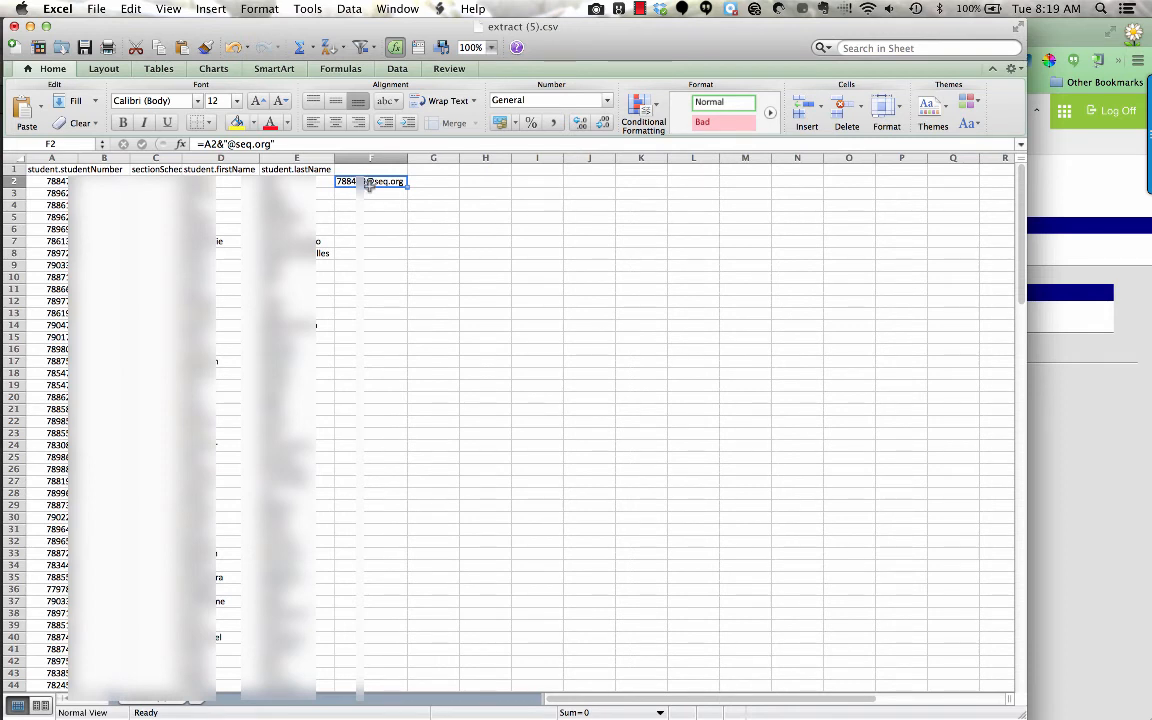
{"action": "mouse_move", "coordinate": [404, 213]}
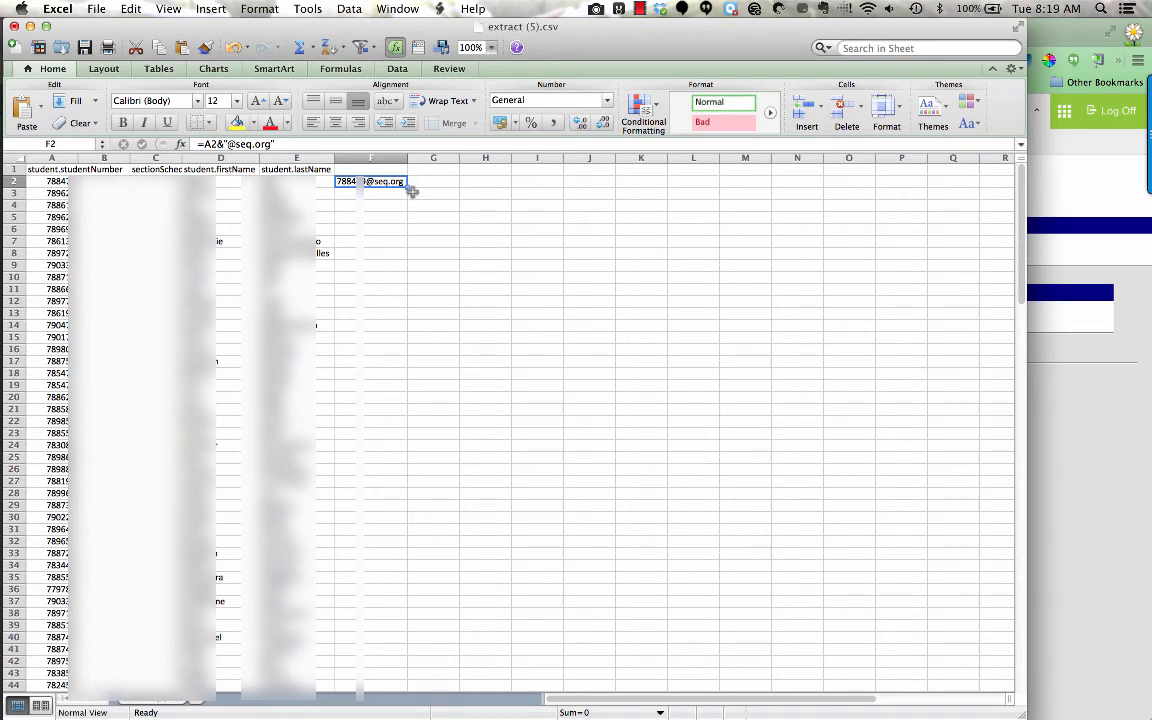
{"action": "mouse_move", "coordinate": [414, 202]}
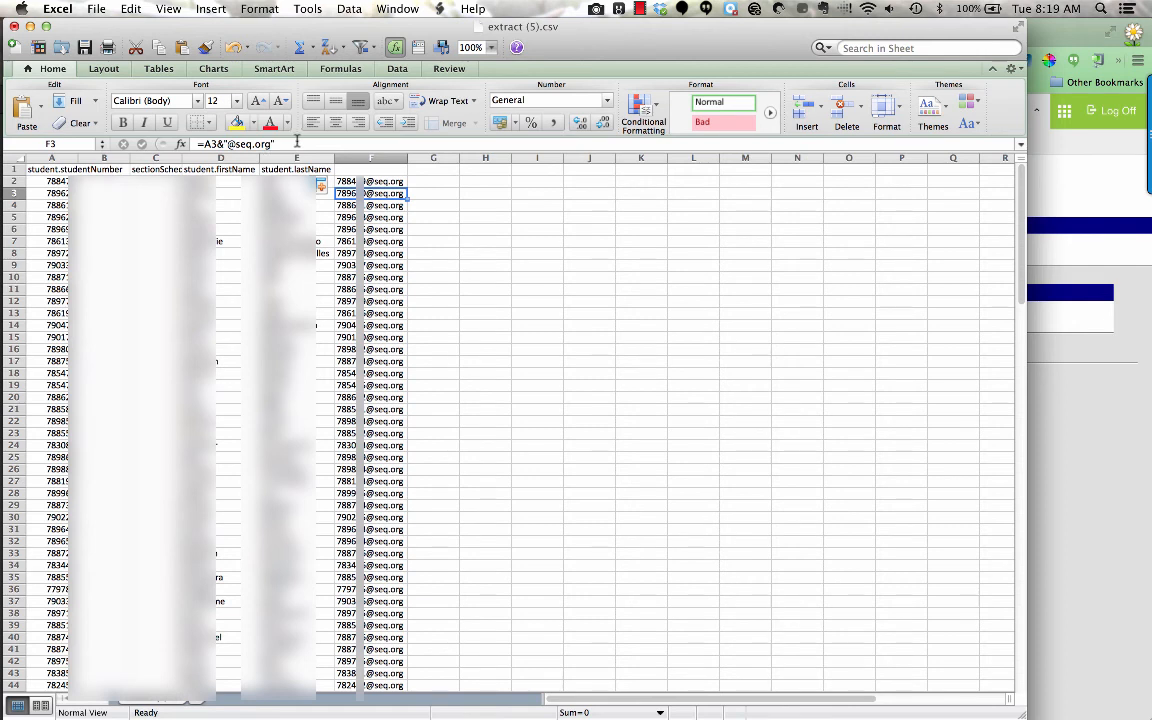
{"action": "mouse_move", "coordinate": [297, 140]}
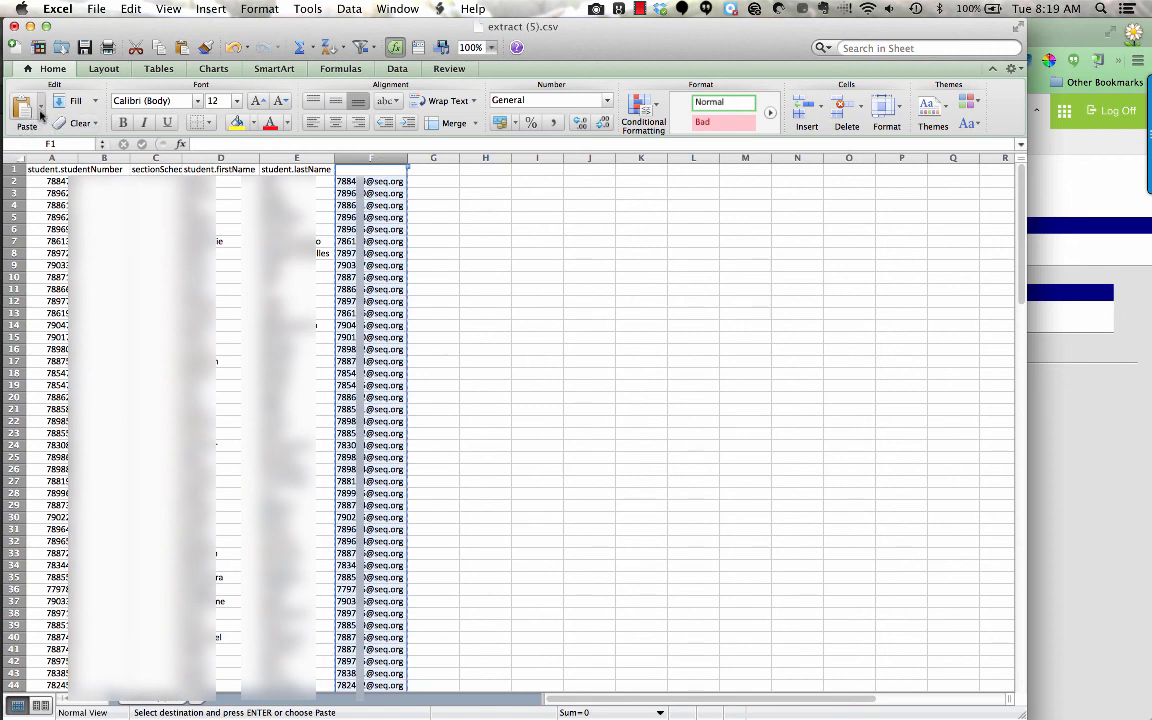
{"action": "mouse_move", "coordinate": [27, 110]}
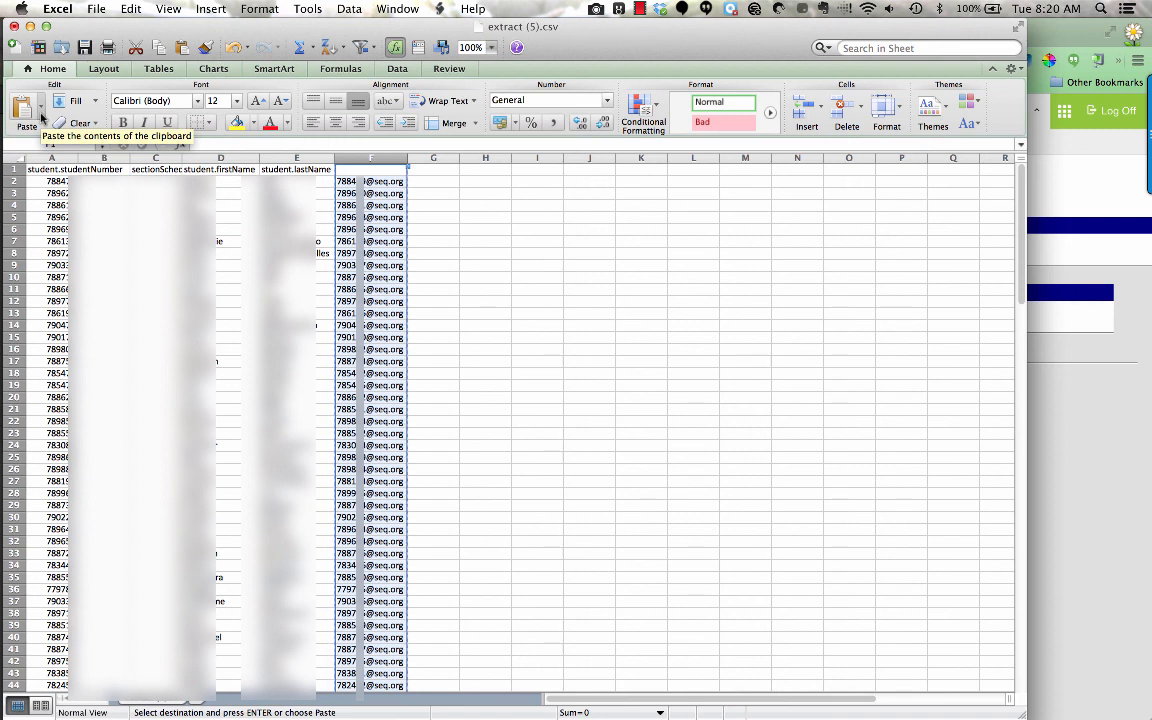
Paste column F back as values and confirm the email cells hold plain text
{"action": "left_click", "coordinate": [26, 110]}
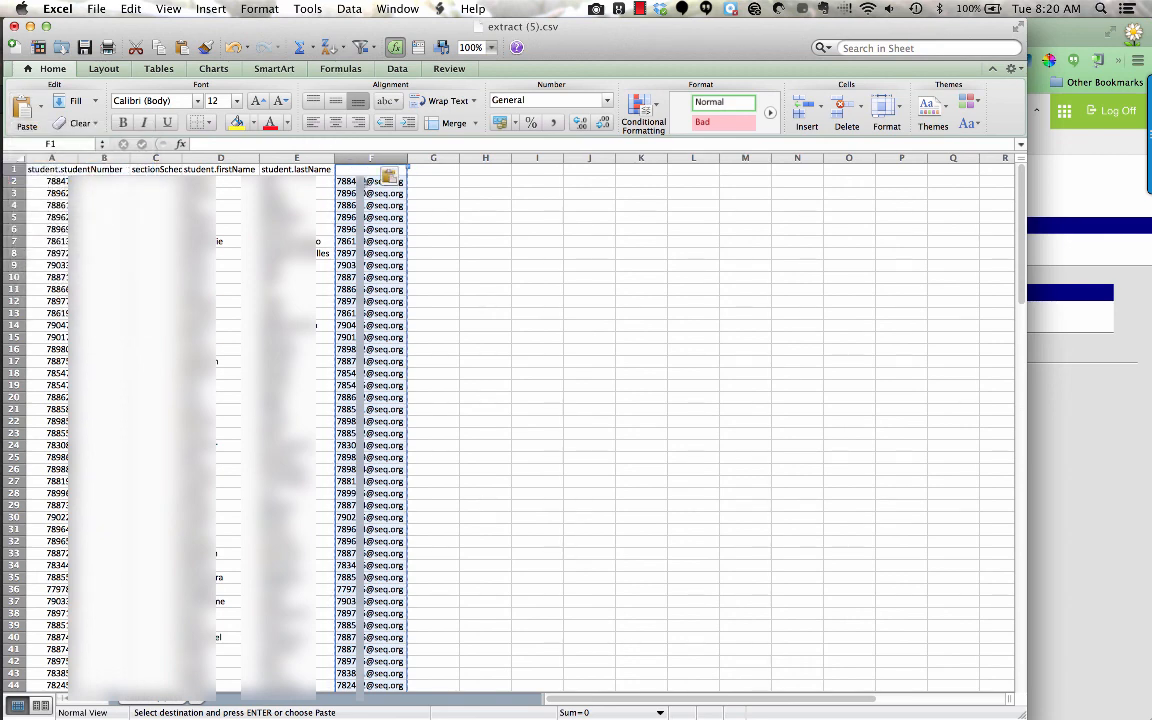
{"action": "left_click", "coordinate": [370, 181]}
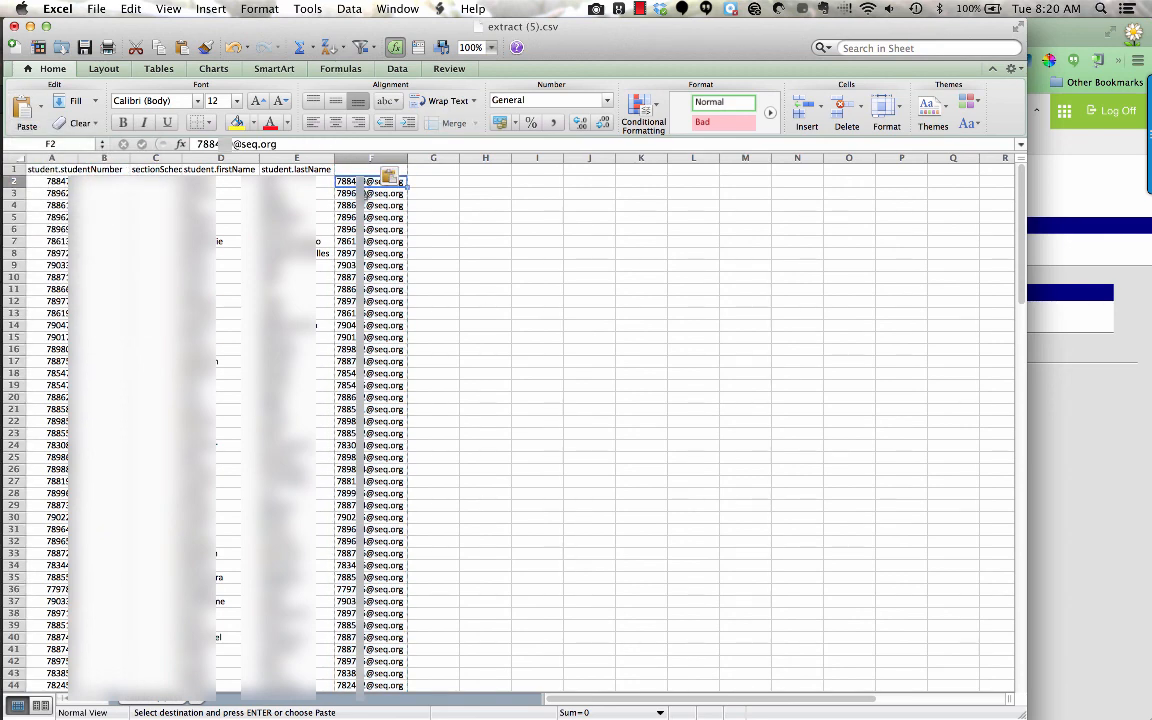
{"action": "left_click", "coordinate": [371, 205]}
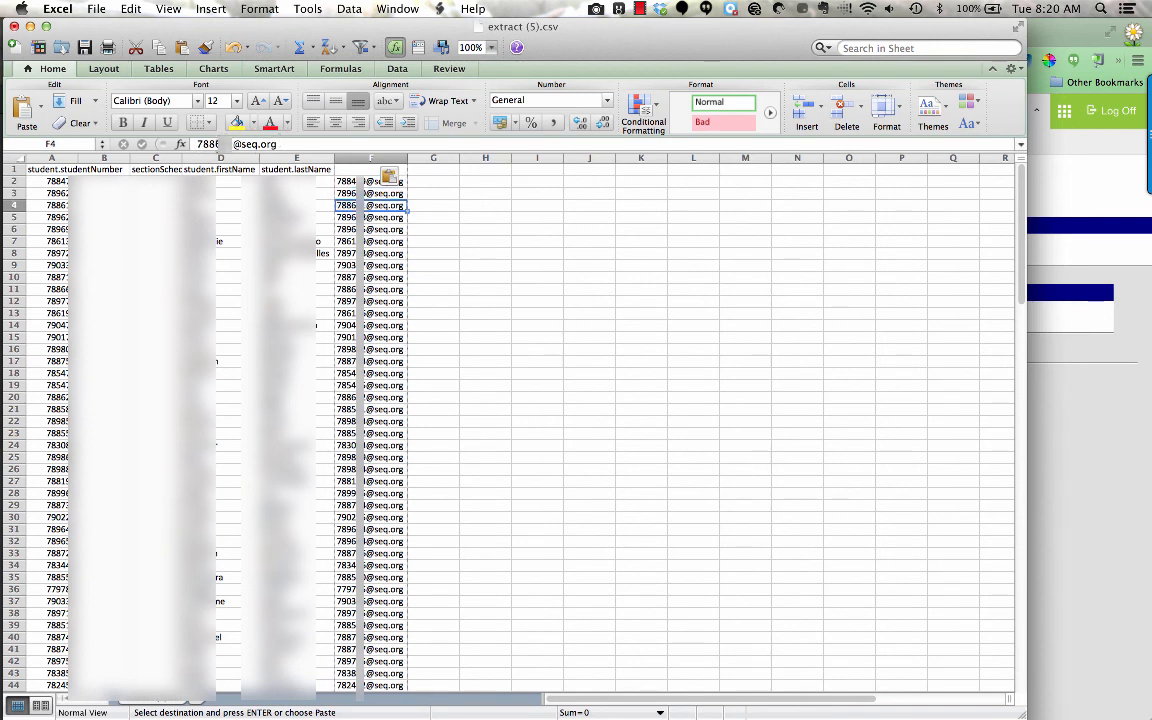
{"action": "mouse_move", "coordinate": [437, 196]}
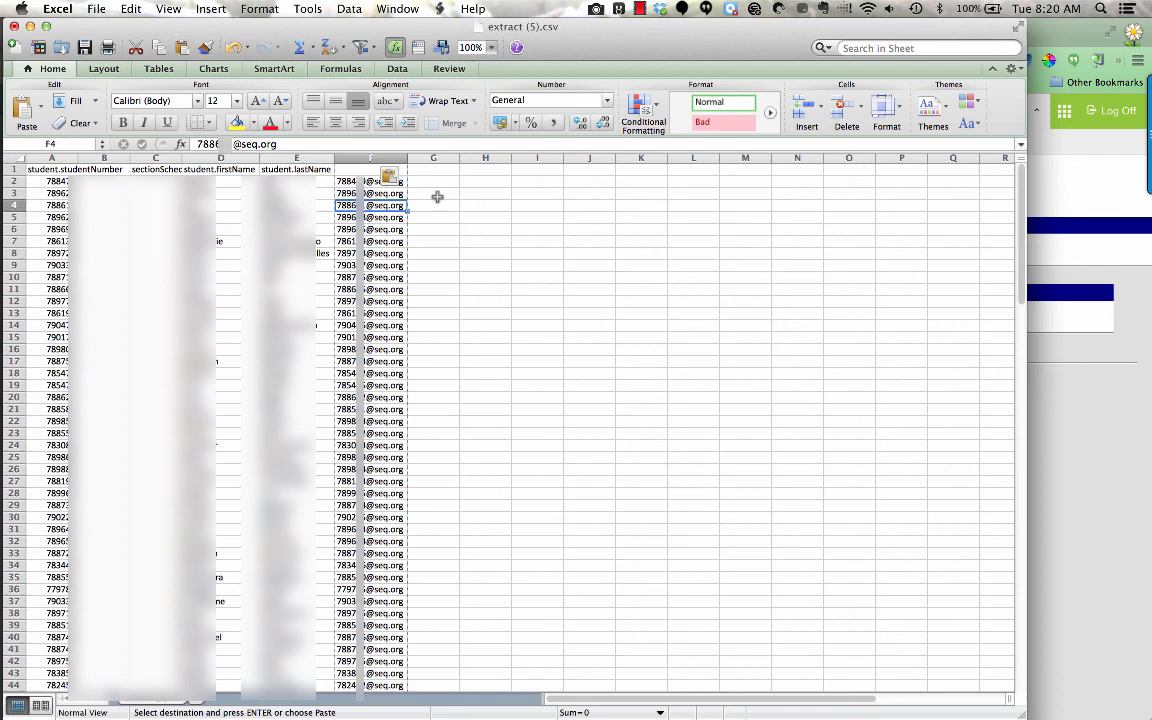
{"action": "mouse_move", "coordinate": [412, 228]}
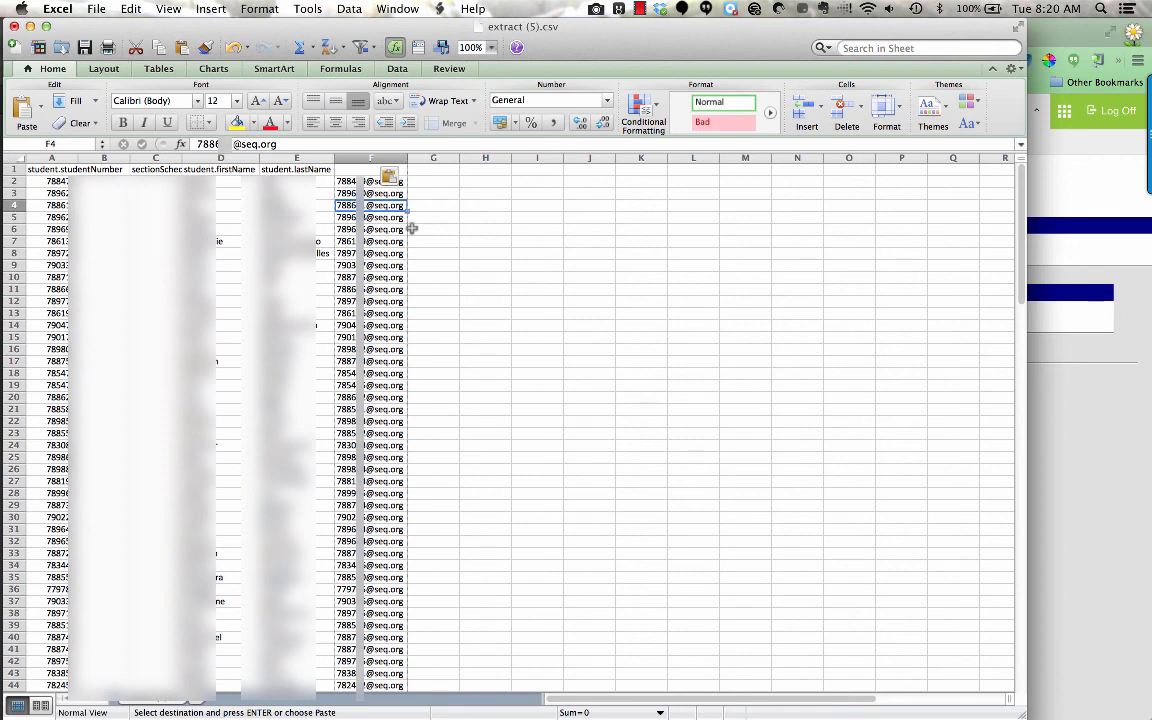